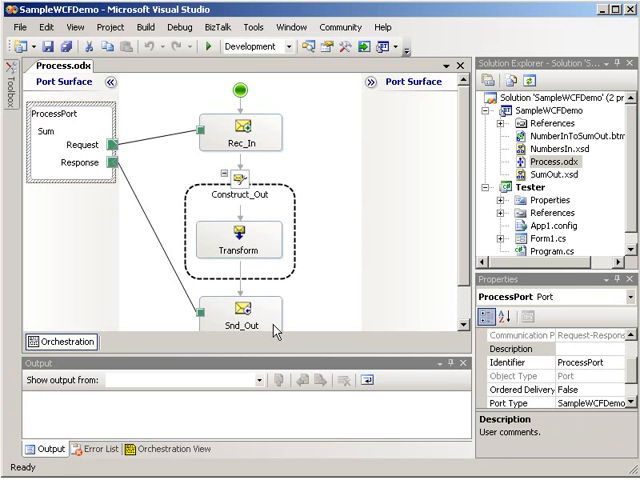
# - Select the empty orchestration designer canvas to display the Process orchestration's properties
pyautogui.click(297, 168)
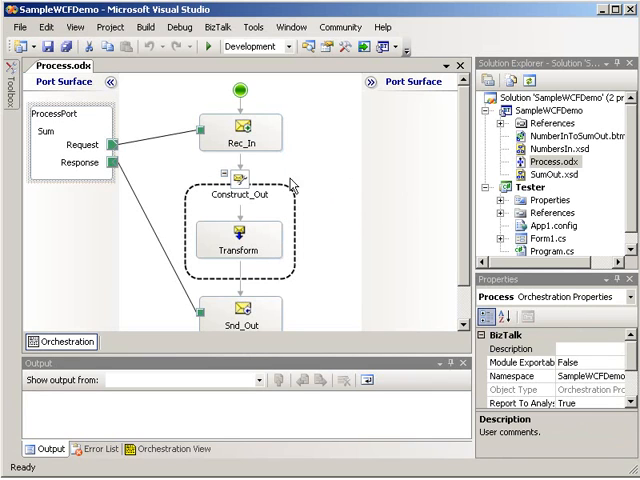
pyautogui.moveTo(196, 152)
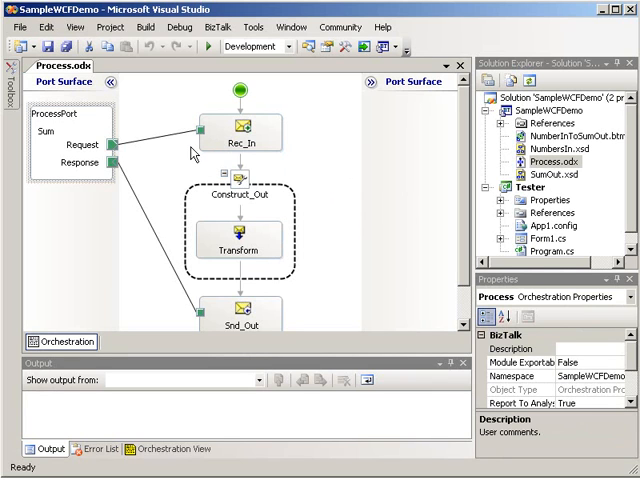
pyautogui.moveTo(202, 152)
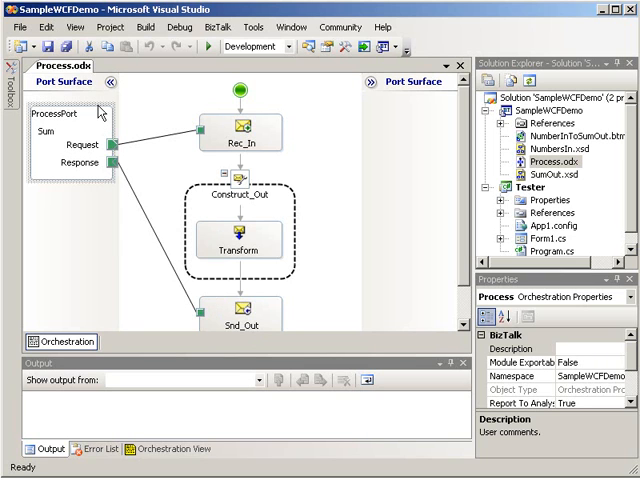
pyautogui.moveTo(79, 131)
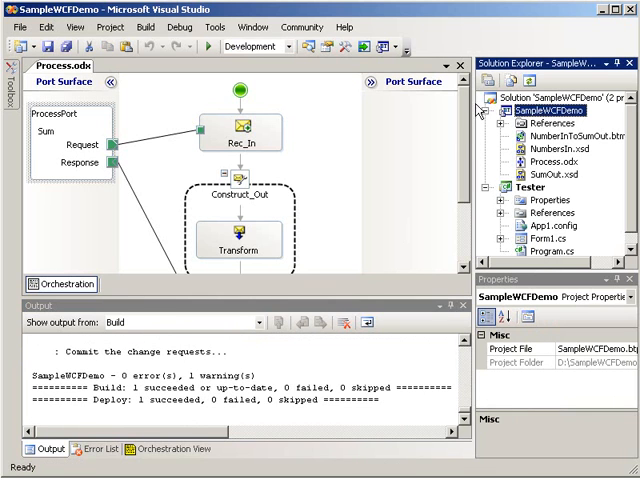
pyautogui.moveTo(213, 27)
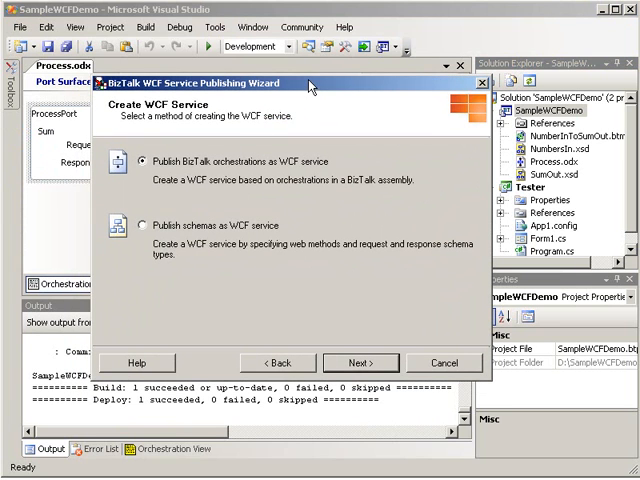
pyautogui.moveTo(190, 80)
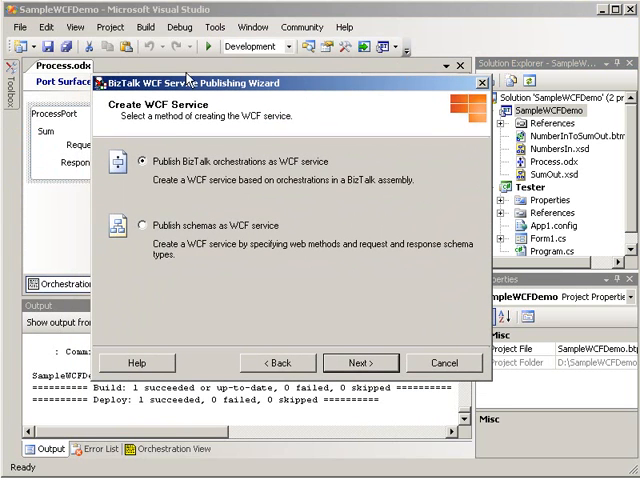
pyautogui.moveTo(315, 230)
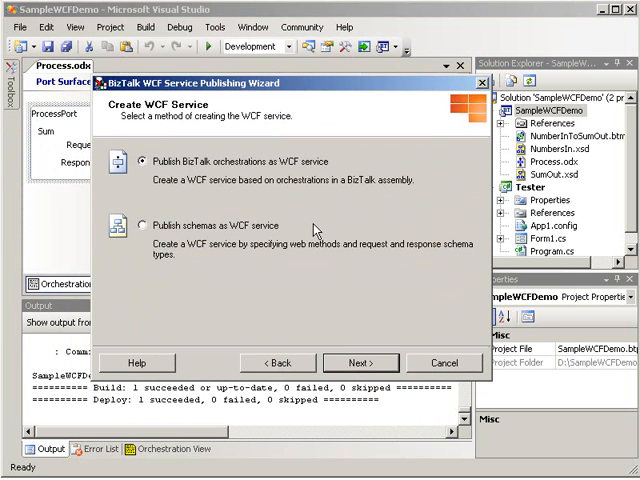
pyautogui.moveTo(187, 205)
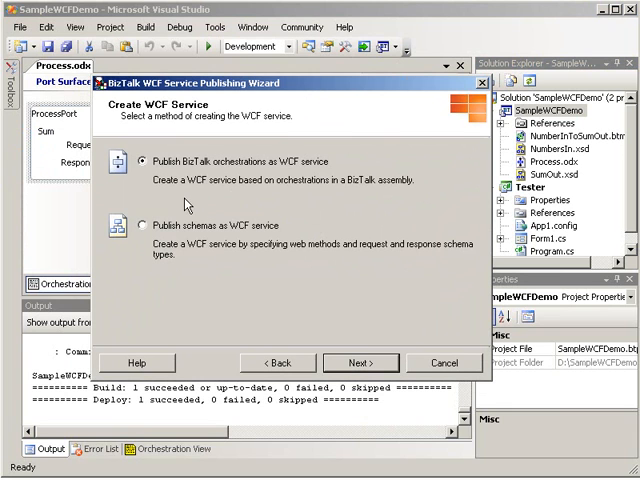
pyautogui.moveTo(342, 369)
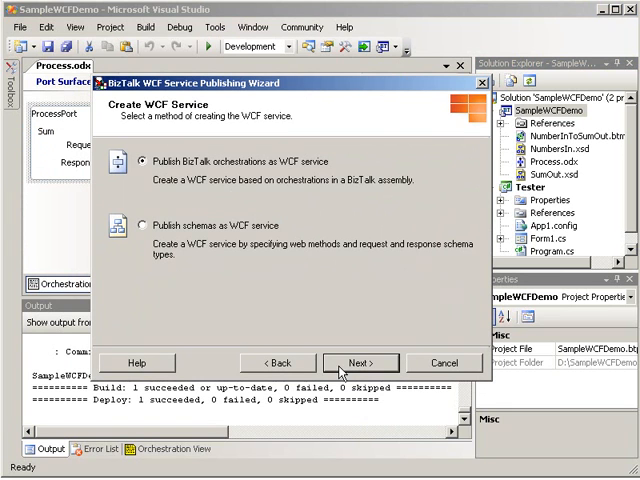
# - Publish orchestrations from SampleWCFDemo.dll as a WCF service, exporting ProcessPort
pyautogui.click(361, 362)
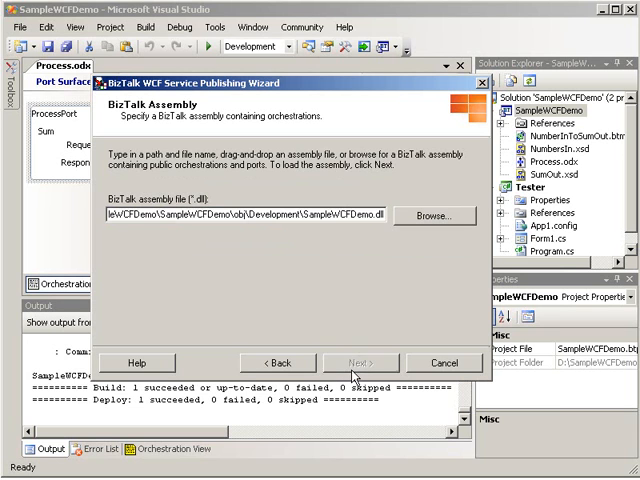
pyautogui.click(359, 362)
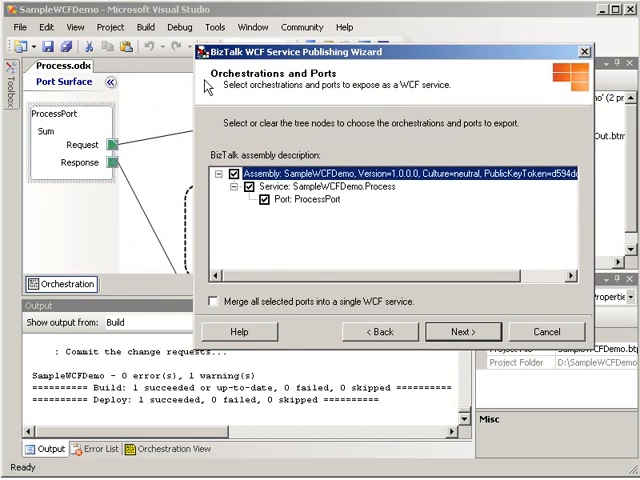
pyautogui.moveTo(281, 218)
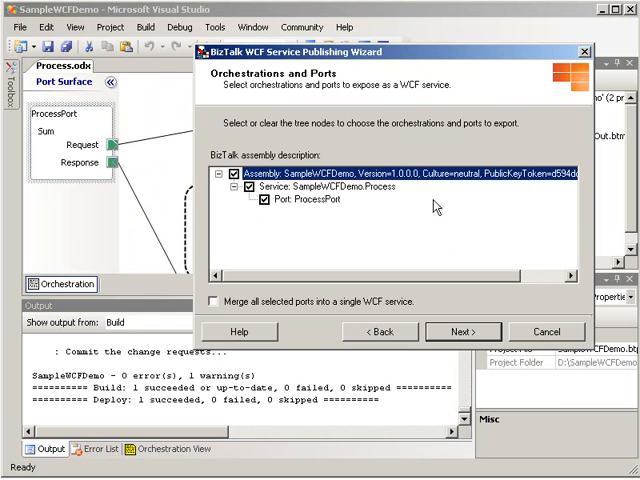
pyautogui.moveTo(276, 224)
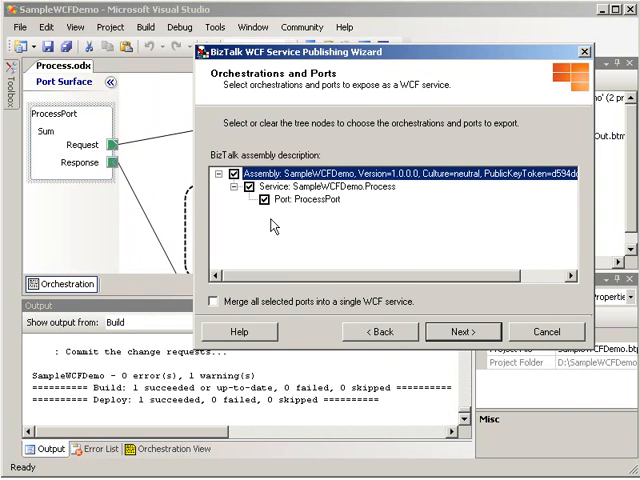
pyautogui.moveTo(330, 210)
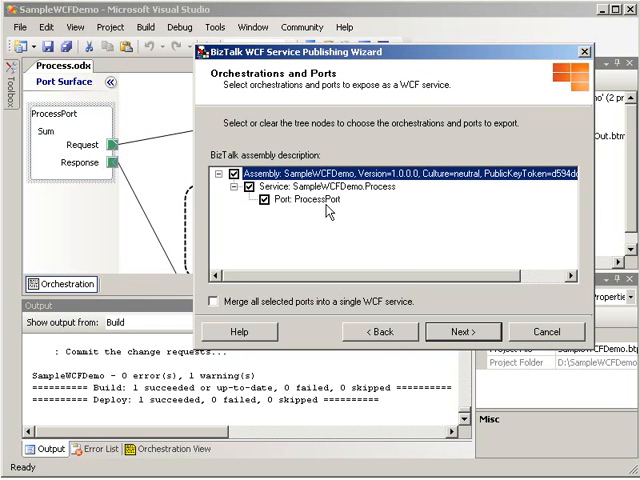
pyautogui.click(462, 331)
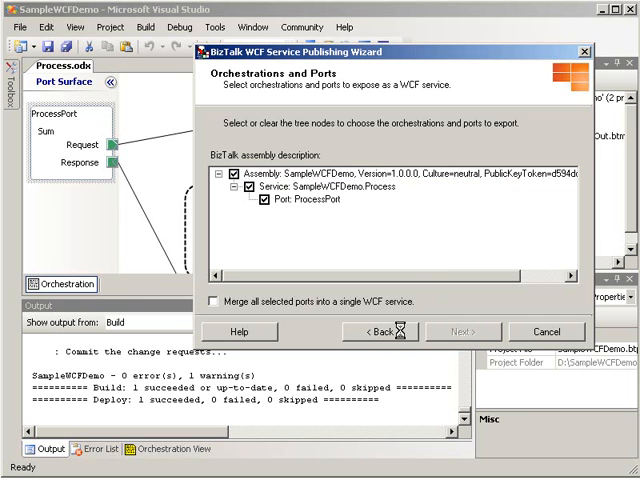
pyautogui.click(461, 331)
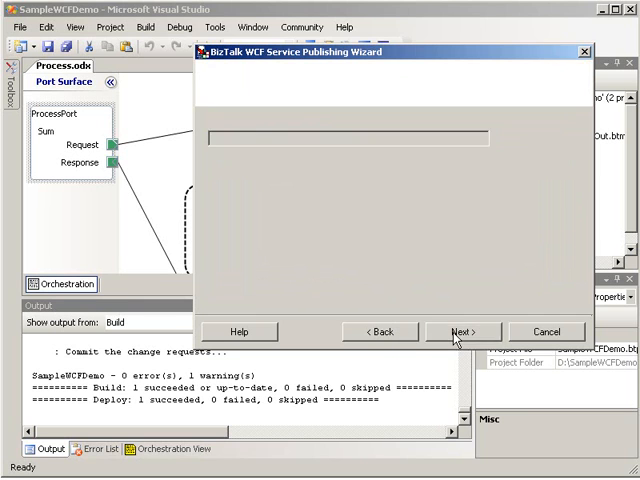
pyautogui.click(461, 331)
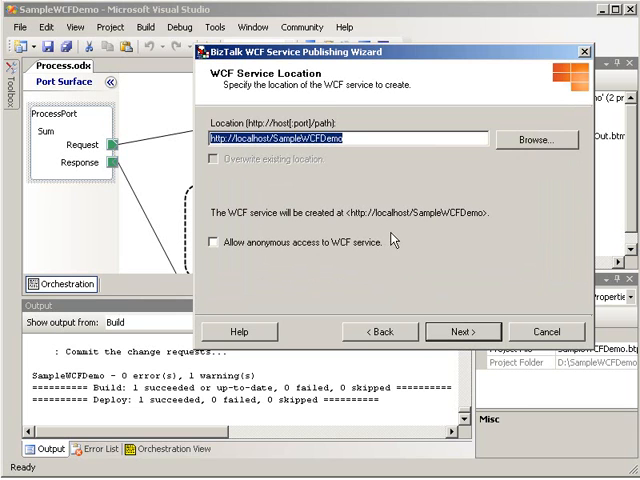
pyautogui.moveTo(459, 337)
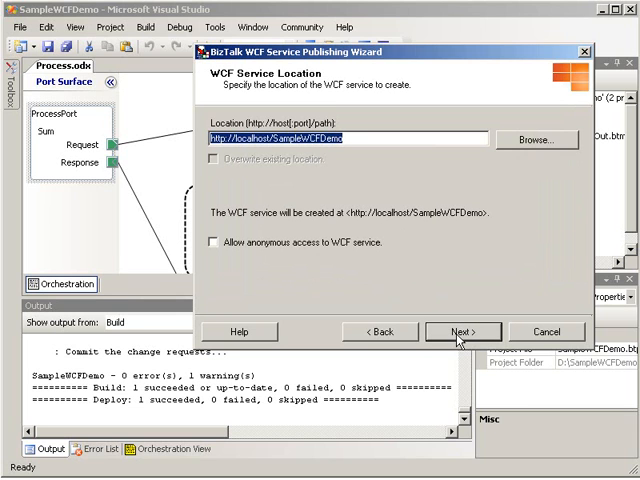
pyautogui.click(214, 242)
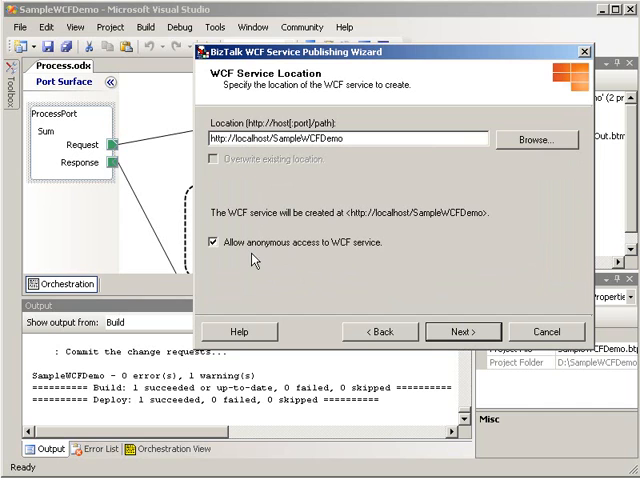
pyautogui.moveTo(313, 262)
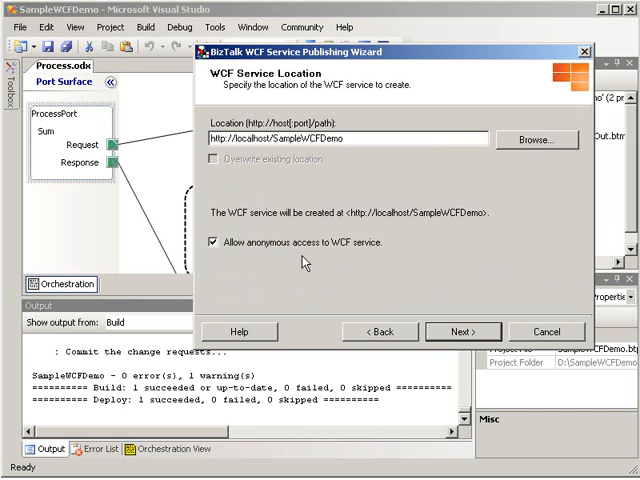
pyautogui.moveTo(380, 267)
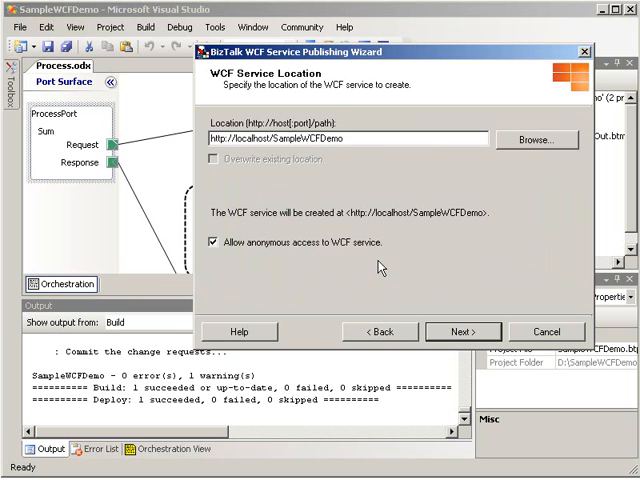
pyautogui.moveTo(385, 290)
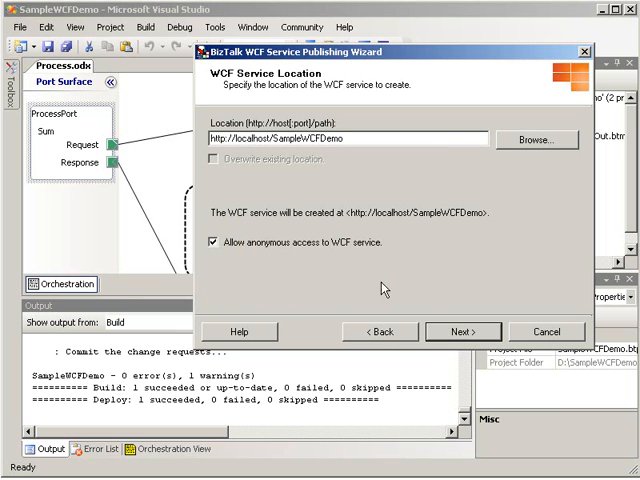
pyautogui.click(462, 331)
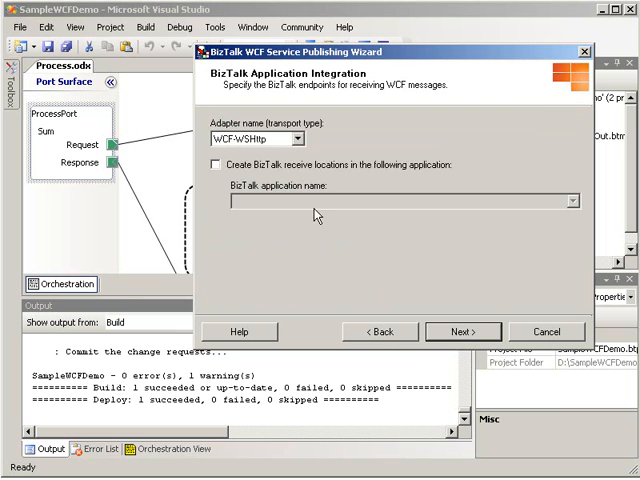
pyautogui.moveTo(385, 103)
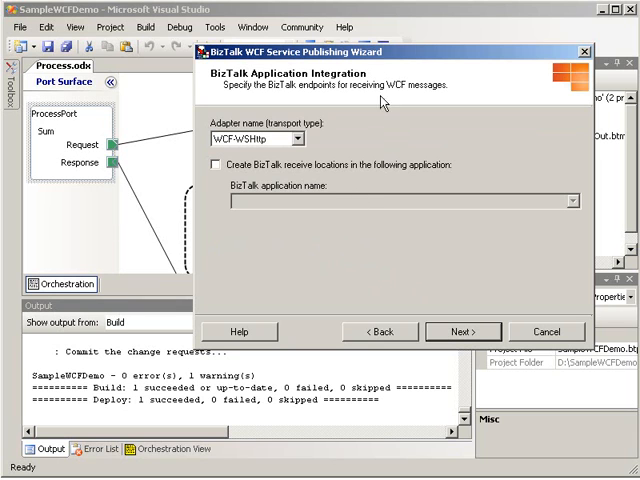
pyautogui.moveTo(398, 53)
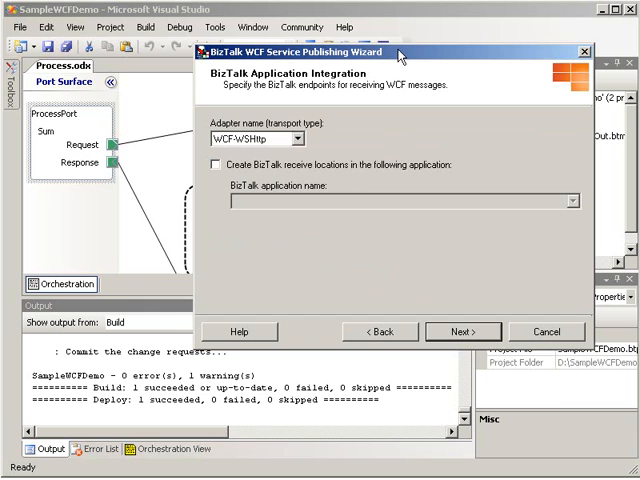
pyautogui.moveTo(305, 148)
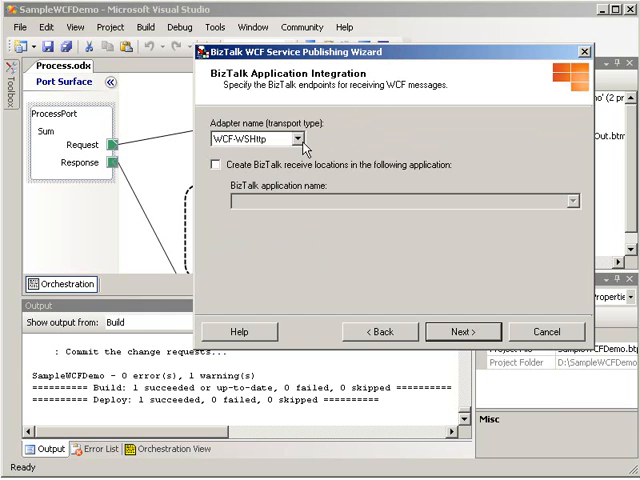
# - Choose the WCF-BasicHttp adapter with receive locations in the SampleWCFDemo application
pyautogui.click(299, 138)
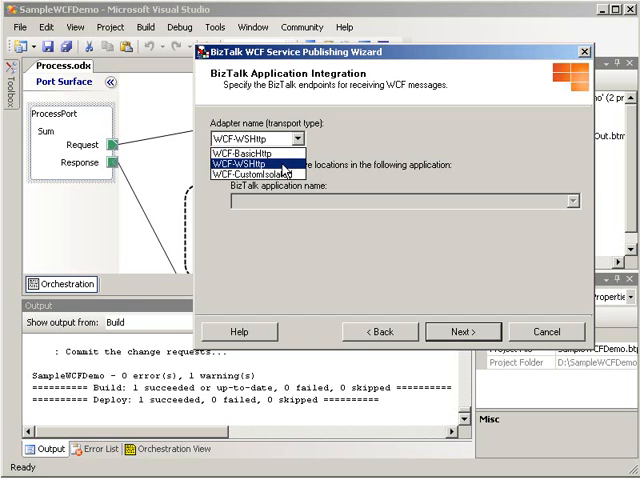
pyautogui.moveTo(262, 185)
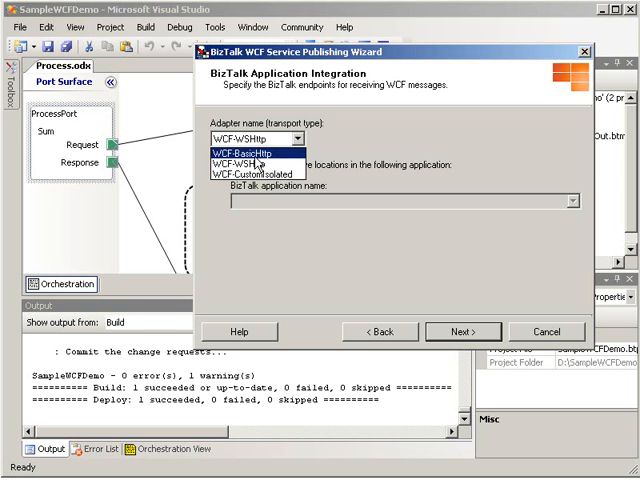
pyautogui.click(258, 153)
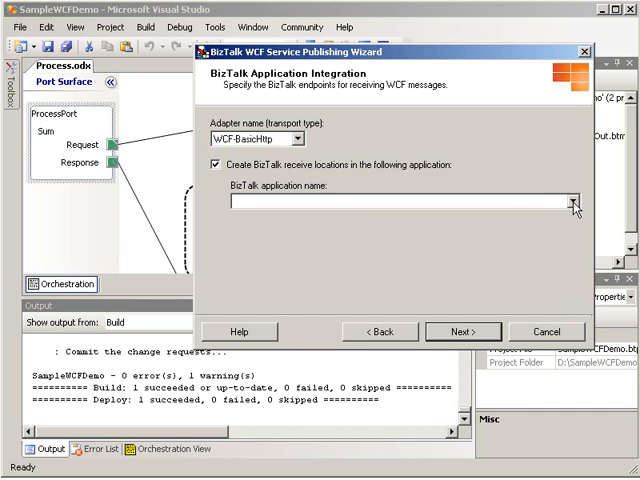
pyautogui.click(573, 205)
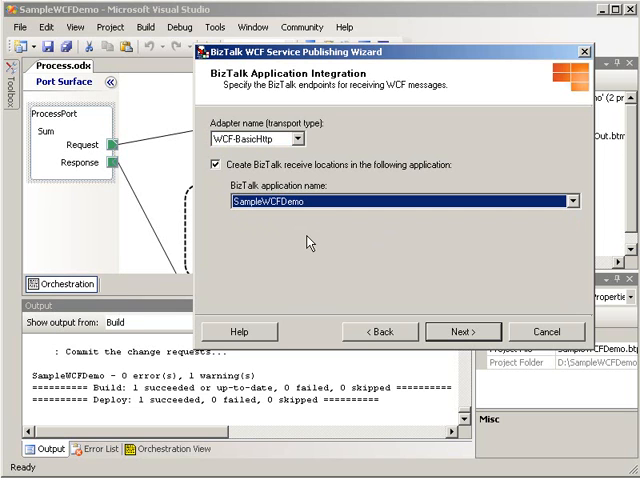
pyautogui.click(462, 331)
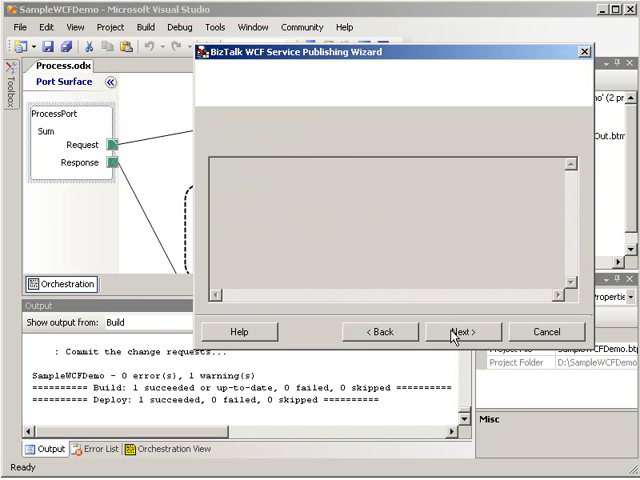
# - Create the WCF service from the summary page and finish the wizard
pyautogui.click(460, 331)
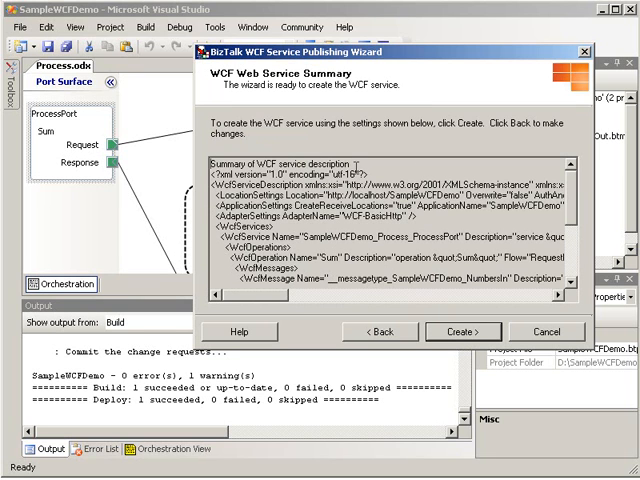
pyautogui.click(462, 331)
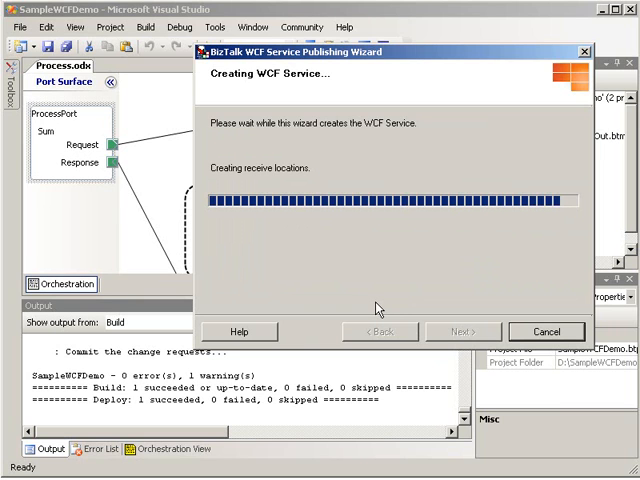
pyautogui.moveTo(372, 305)
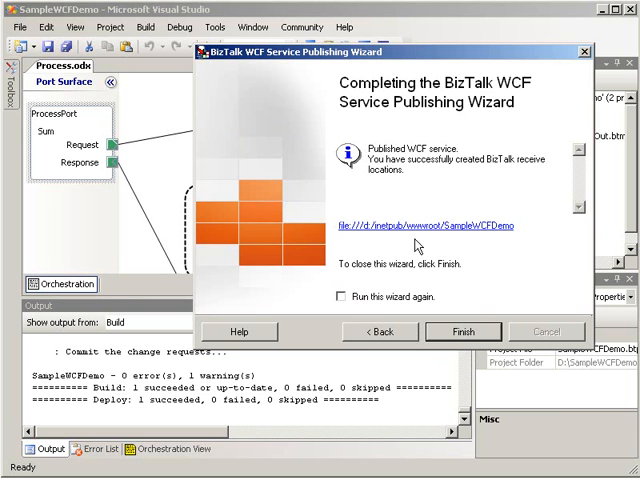
pyautogui.moveTo(414, 247)
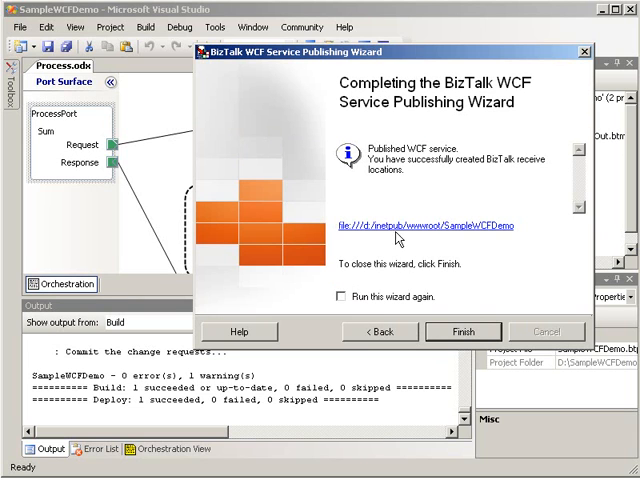
pyautogui.click(461, 331)
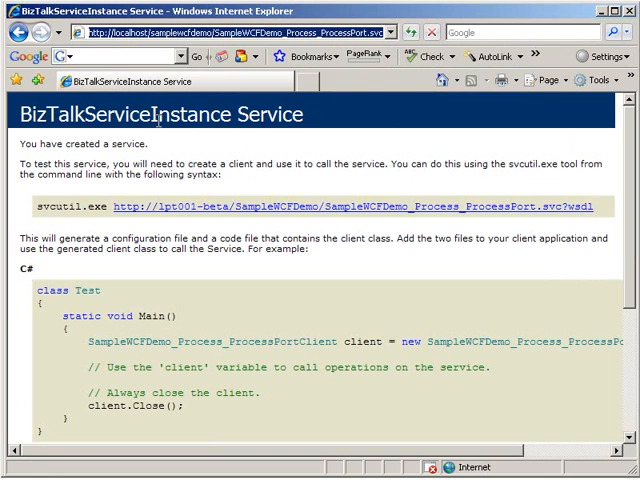
pyautogui.moveTo(45, 135)
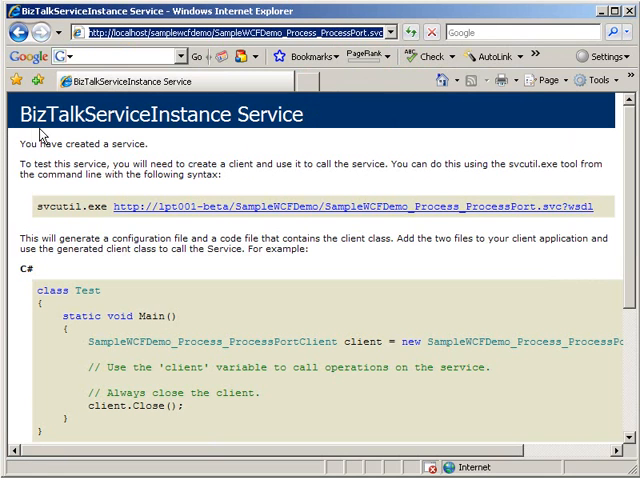
pyautogui.moveTo(127, 135)
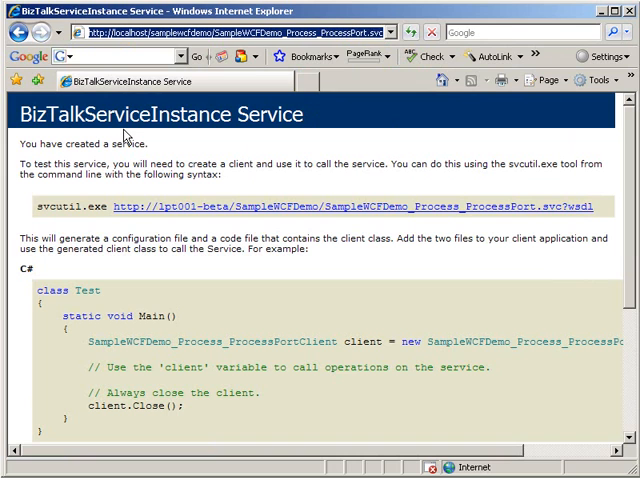
pyautogui.moveTo(95, 190)
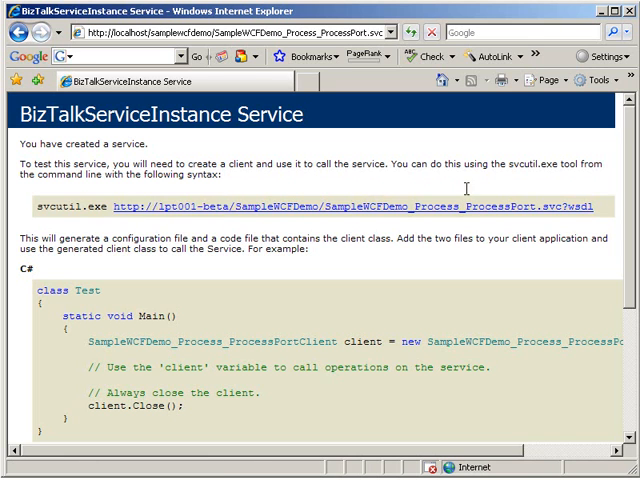
# - Select the svcutil.exe command line on the BizTalkServiceInstance Service test page
pyautogui.tripleClick(300, 208)
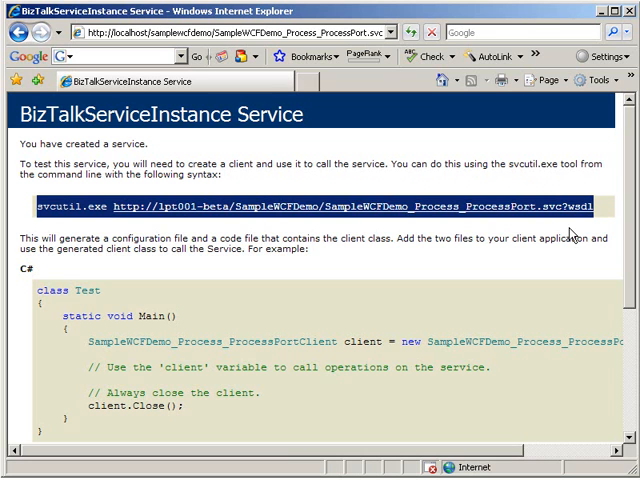
pyautogui.moveTo(225, 418)
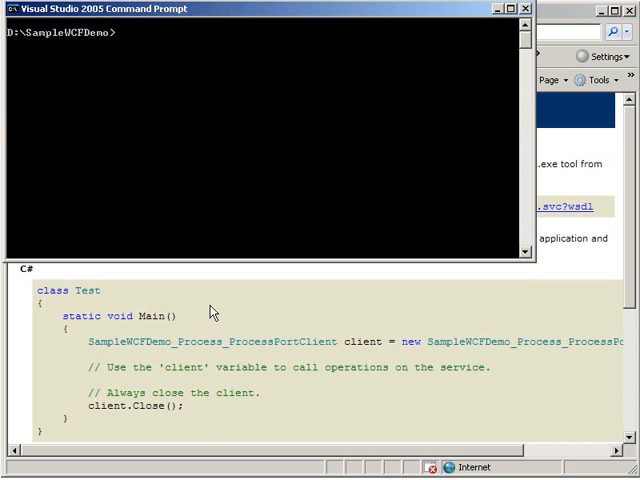
# - Run svcutil.exe against the SampleWCFDemo_Process_ProcessPort.svc?wsdl URL to generate client files
pyautogui.write('svcutil.exe http://lpt001-beta/SampleWCFDemo/SampleWCFDemo_Process_ProcessPort.svc?wsdl')
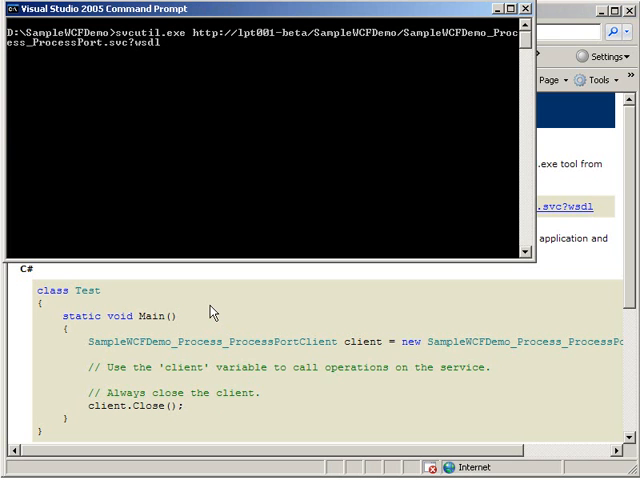
pyautogui.press('Return')
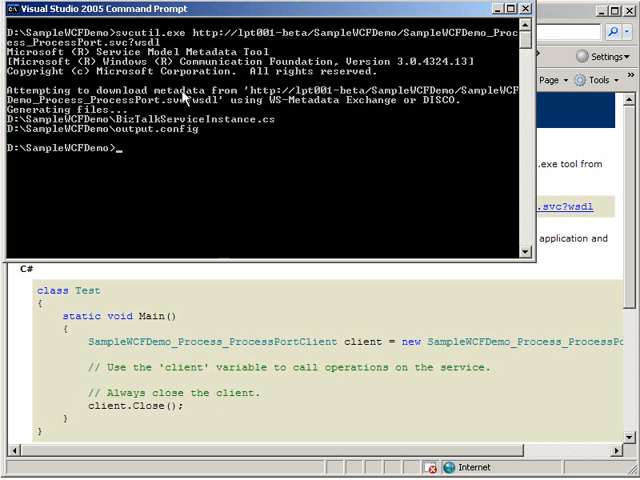
pyautogui.moveTo(278, 120)
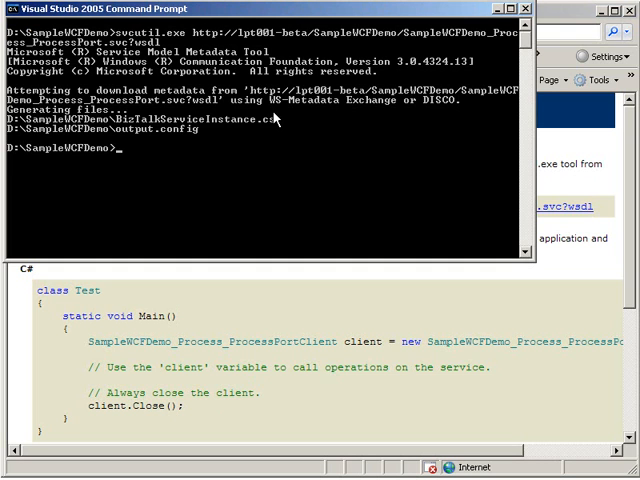
pyautogui.moveTo(201, 133)
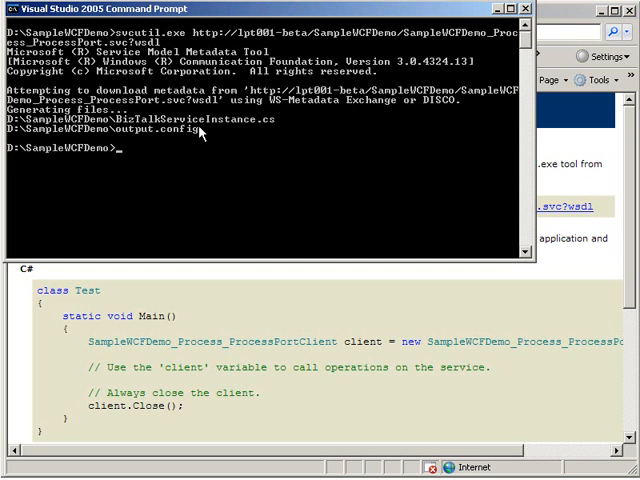
pyautogui.moveTo(215, 135)
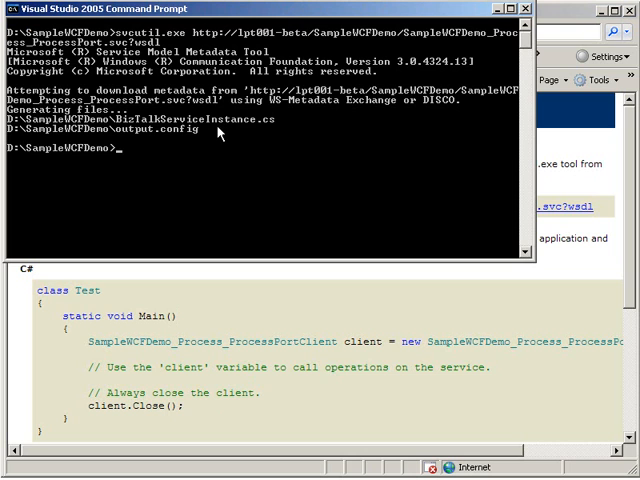
pyautogui.moveTo(233, 144)
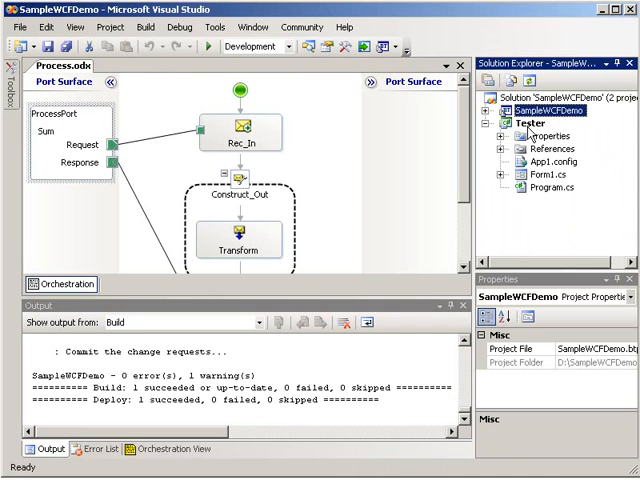
# - Open Tester's Form1.cs in the designer, then select the Tester project
pyautogui.click(549, 175)
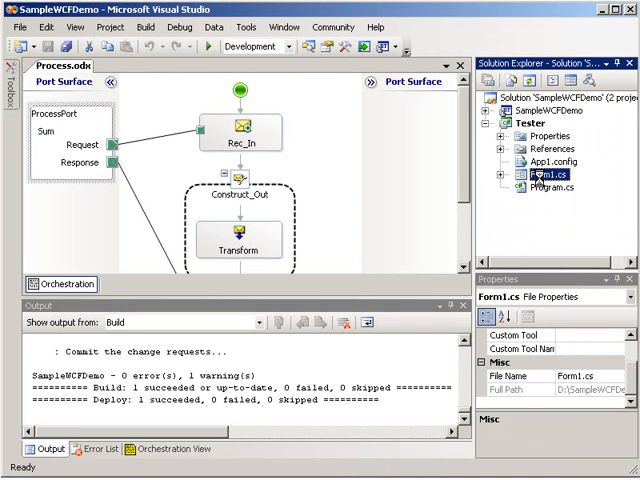
pyautogui.doubleClick(547, 175)
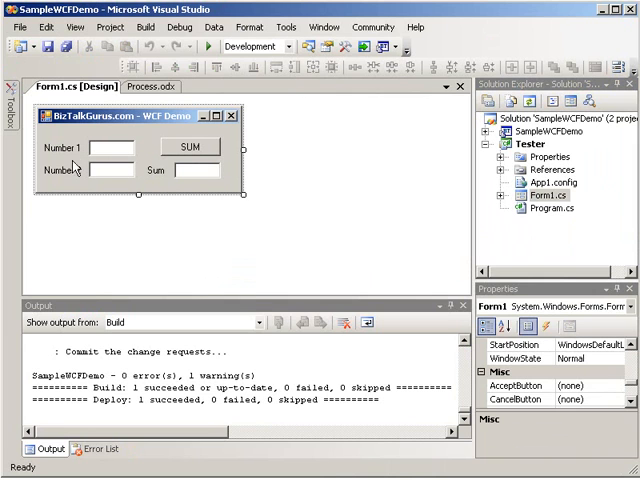
pyautogui.moveTo(185, 146)
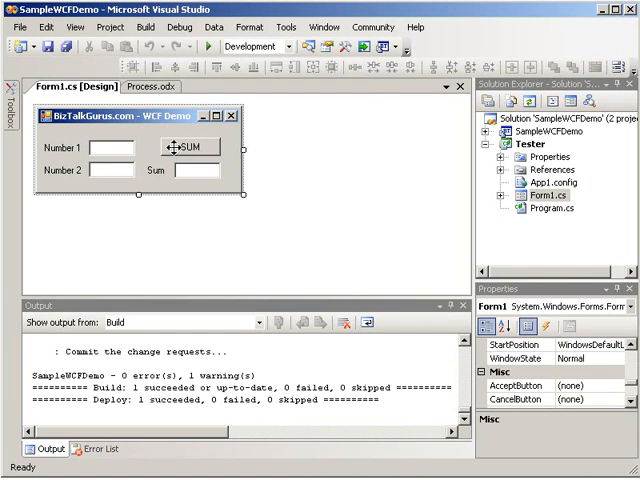
pyautogui.click(528, 143)
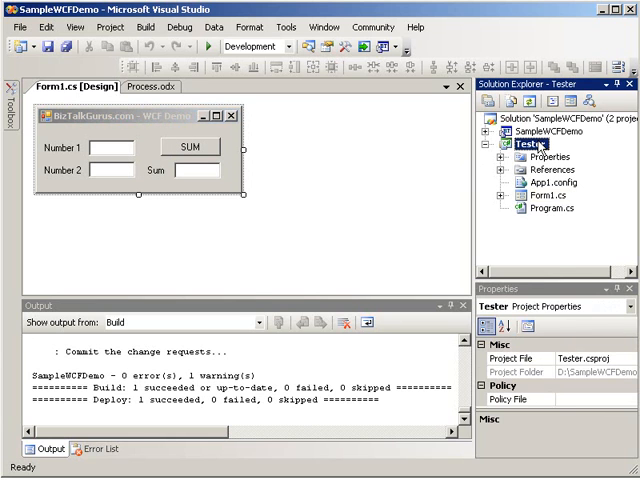
# - Add existing BizTalkServiceInstance.cs and output.config to Tester, overwriting the old output.config
pyautogui.rightClick(519, 143)
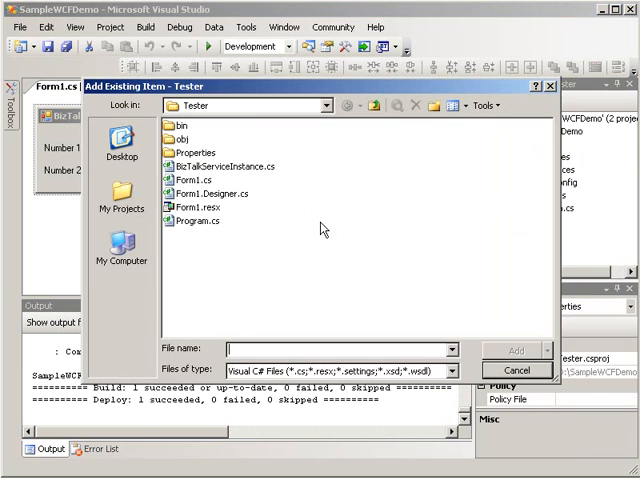
pyautogui.click(349, 105)
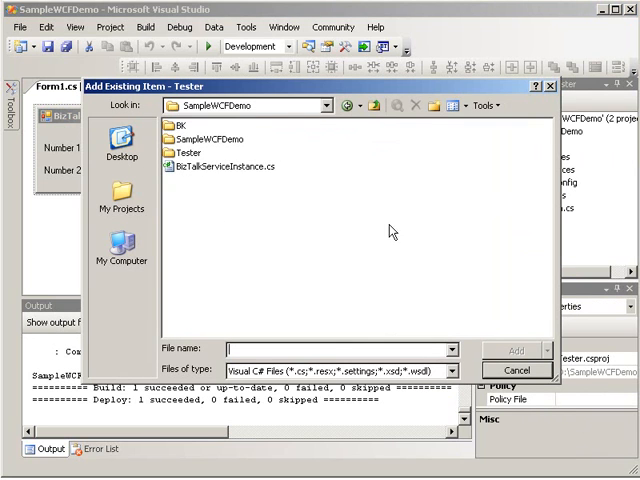
pyautogui.click(453, 368)
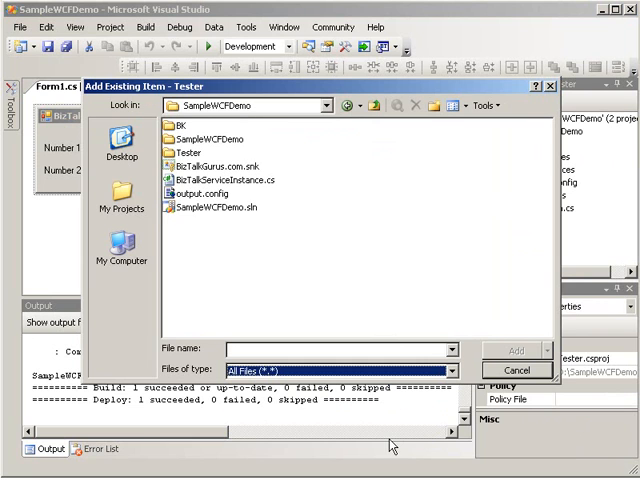
pyautogui.click(215, 180)
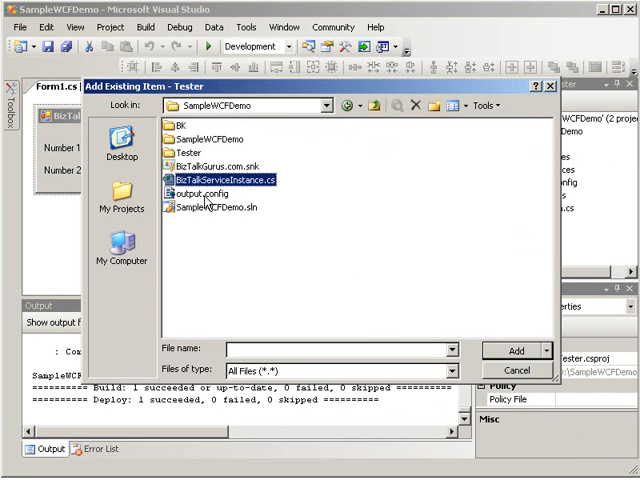
pyautogui.click(210, 194)
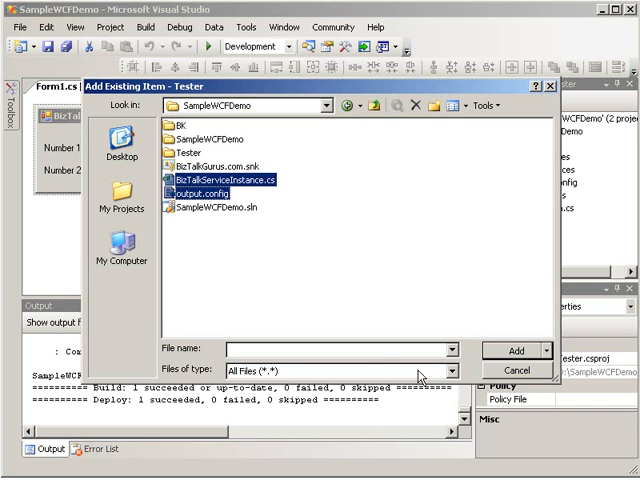
pyautogui.click(515, 351)
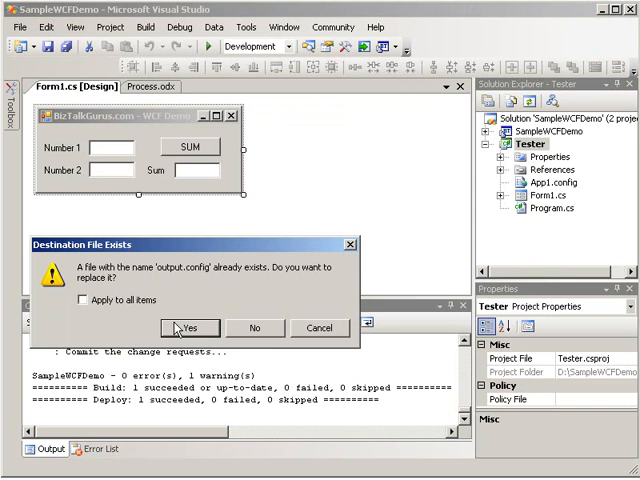
pyautogui.click(189, 328)
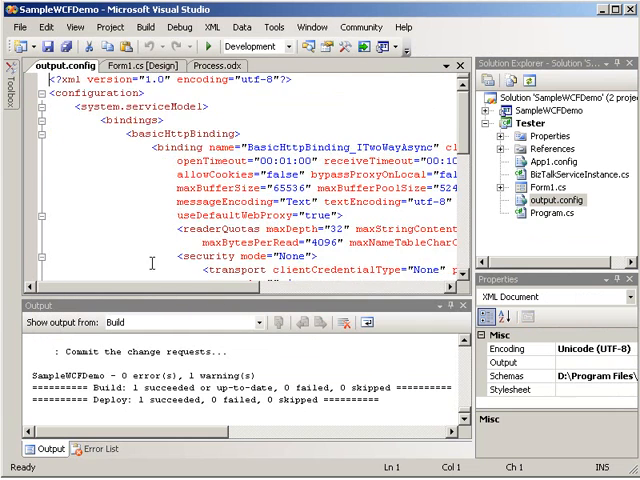
# - Inspect the basicHttpBinding client endpoint settings in output.config
pyautogui.scroll(-3)
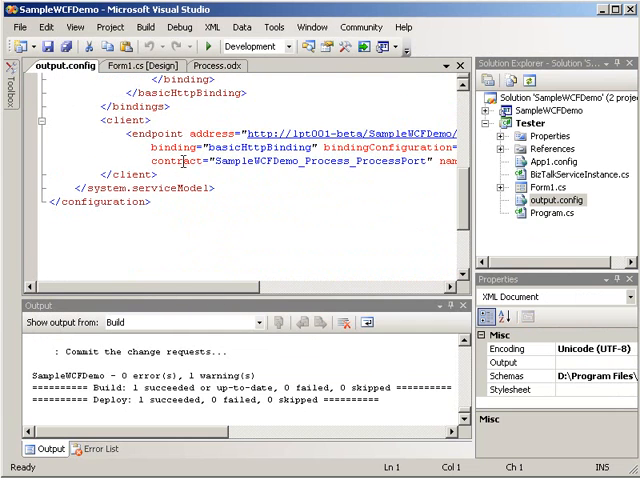
pyautogui.doubleClick(258, 148)
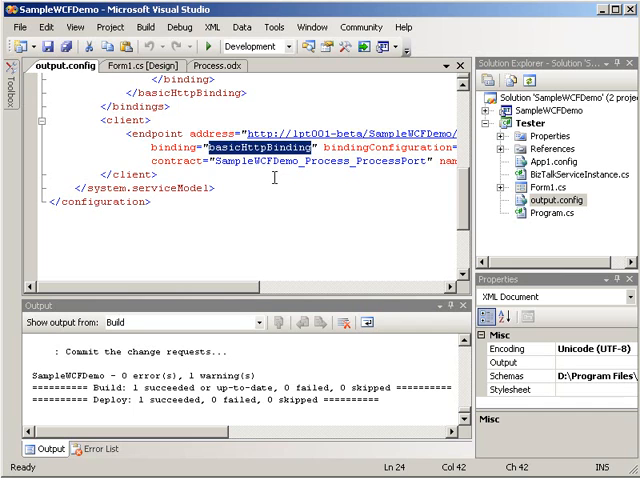
pyautogui.click(215, 147)
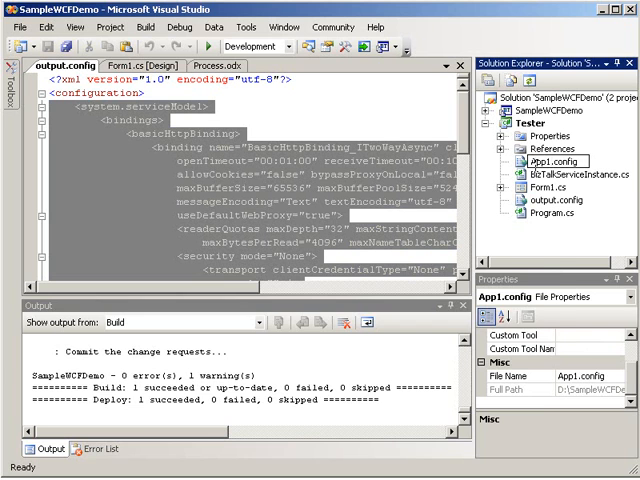
# - Add Tester\App.config with its basicHttpBinding configuration to the Tester project
pyautogui.doubleClick(557, 162)
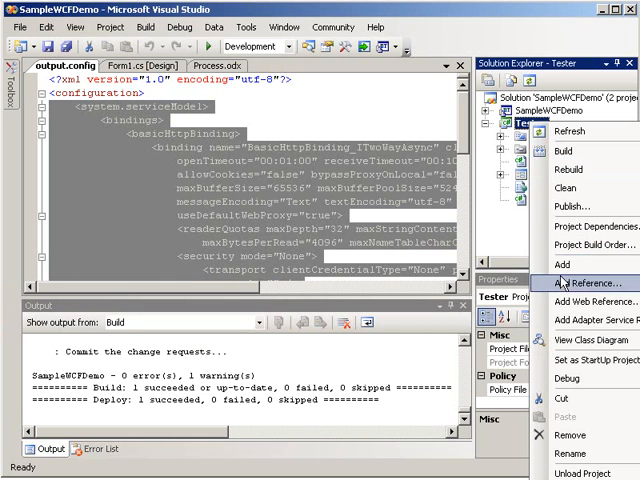
pyautogui.click(575, 283)
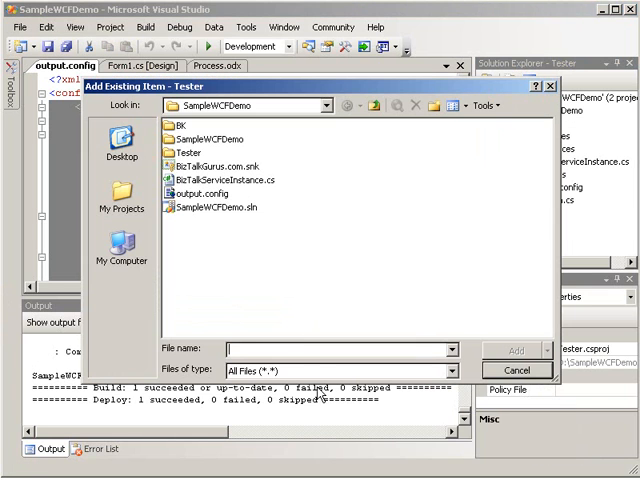
pyautogui.click(188, 152)
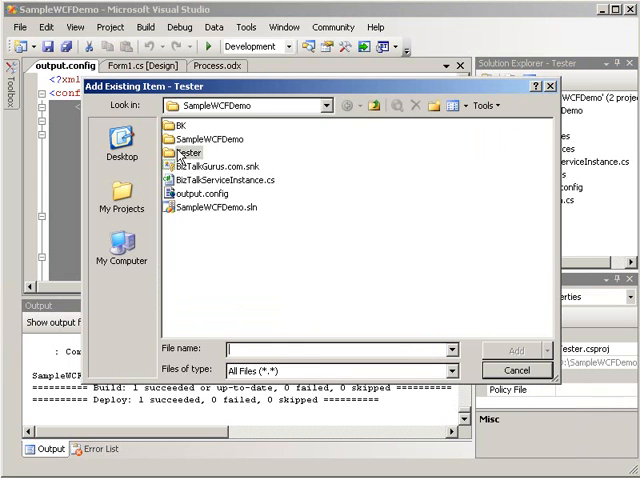
pyautogui.doubleClick(189, 152)
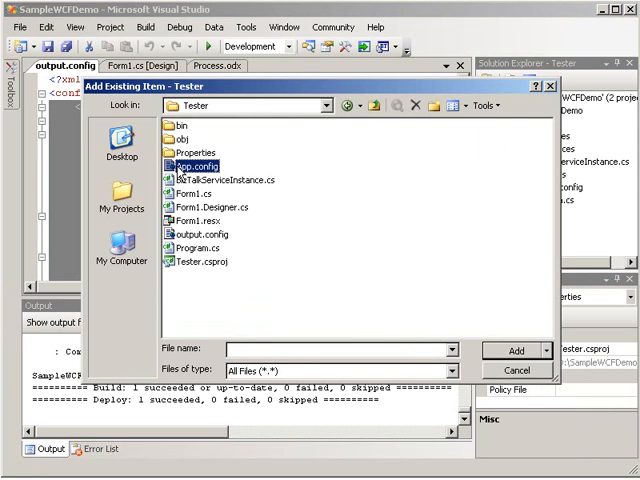
pyautogui.click(514, 351)
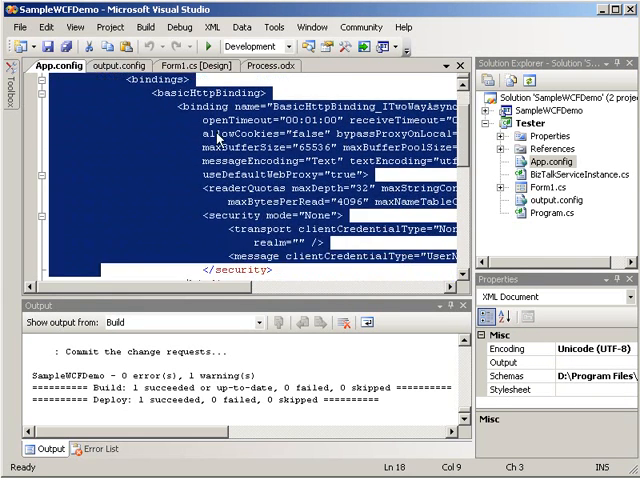
# - Review App.config's basicHttpBinding client endpoint, select output.config, and close the App.config editor
pyautogui.scroll(-3)
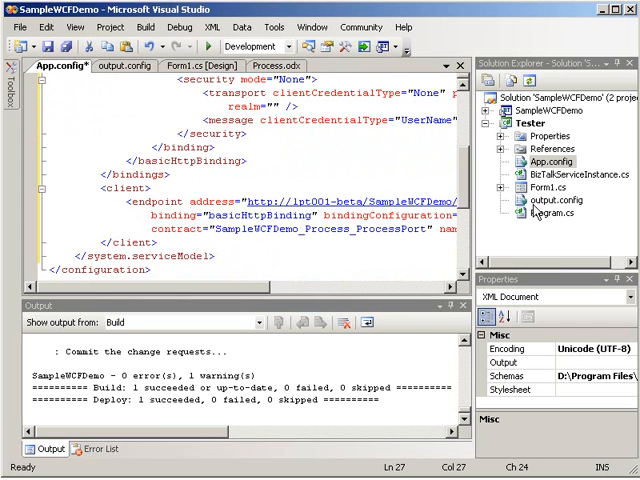
pyautogui.click(554, 200)
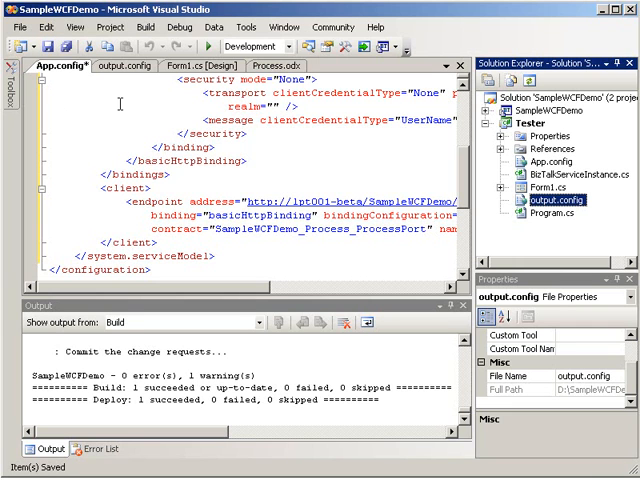
pyautogui.moveTo(417, 104)
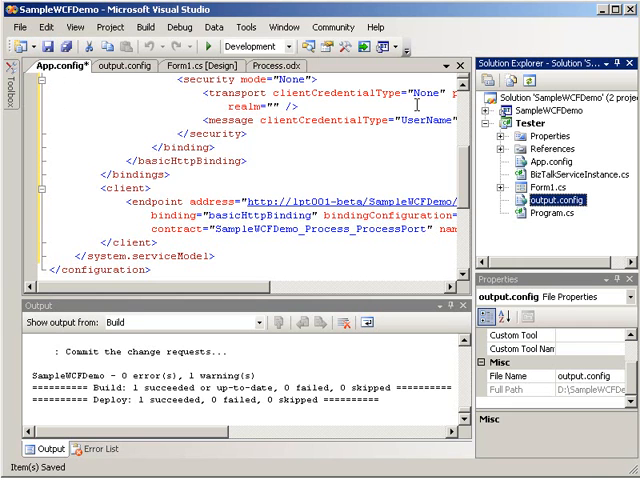
pyautogui.click(461, 64)
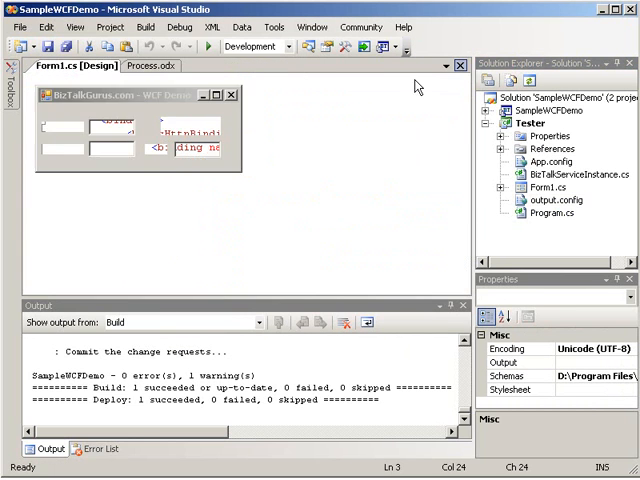
# - Create the SUM button's button1_Click handler on Form1 that calls oClient.Sum
pyautogui.click(188, 147)
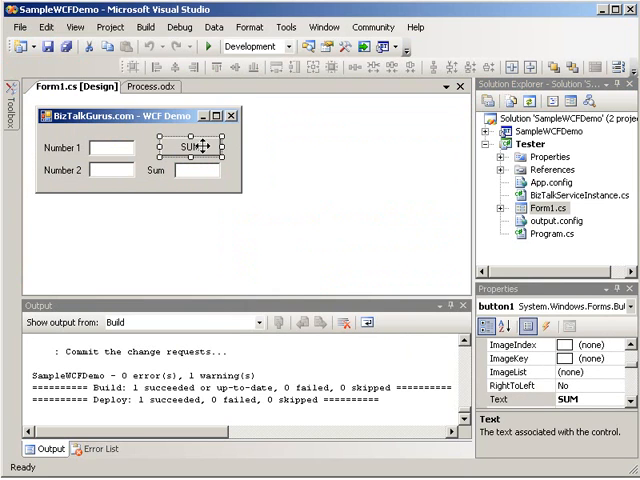
pyautogui.doubleClick(200, 145)
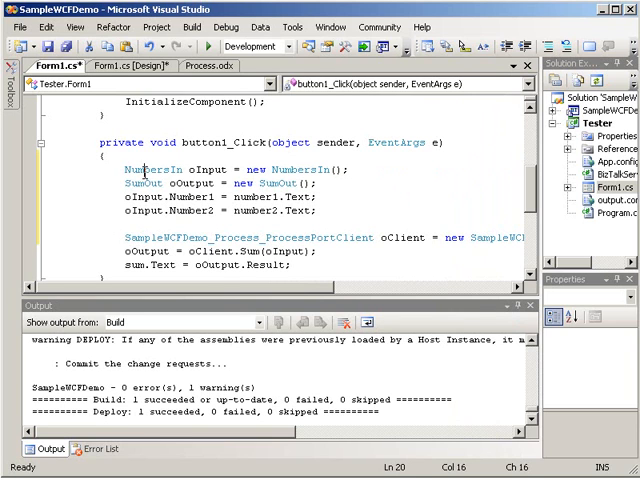
# - Walk through the NumbersIn, SumOut, Number1, Number2 and oClient code, then save Form1.cs
pyautogui.doubleClick(143, 169)
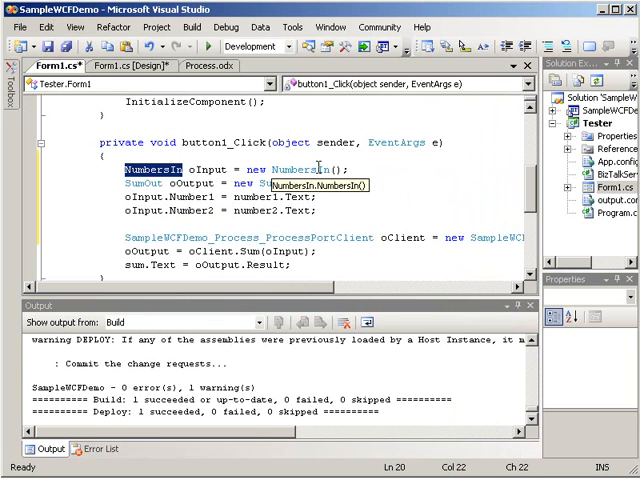
pyautogui.click(143, 184)
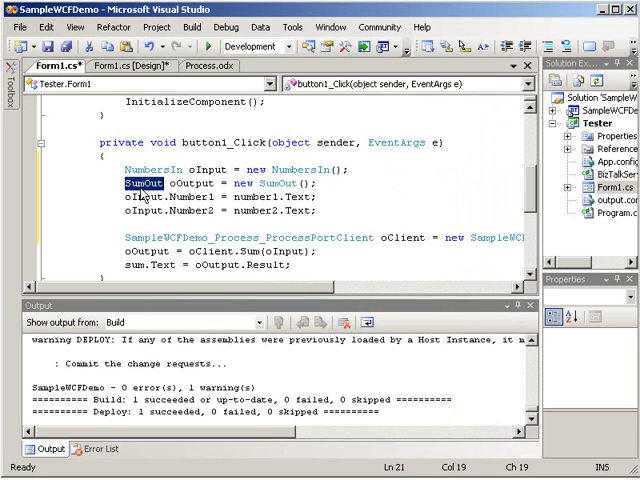
pyautogui.click(314, 190)
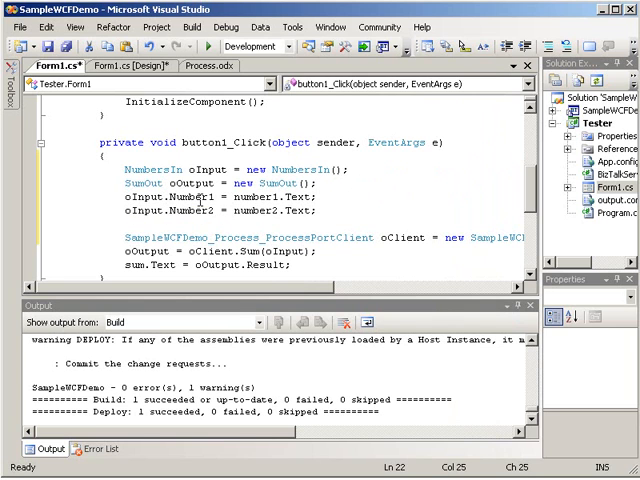
pyautogui.click(200, 211)
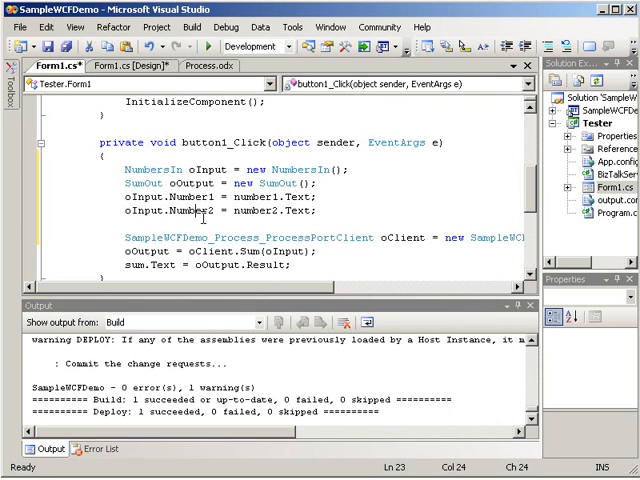
pyautogui.moveTo(203, 217)
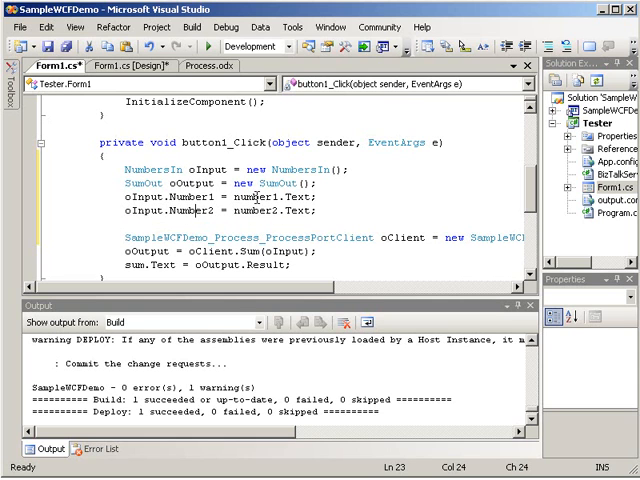
pyautogui.moveTo(263, 210)
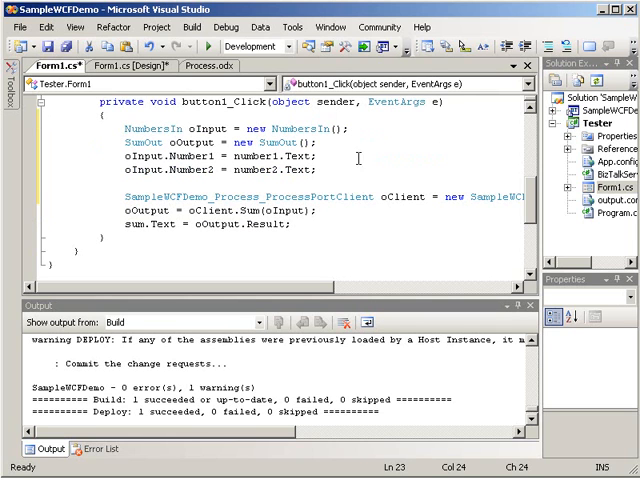
pyautogui.moveTo(310, 63)
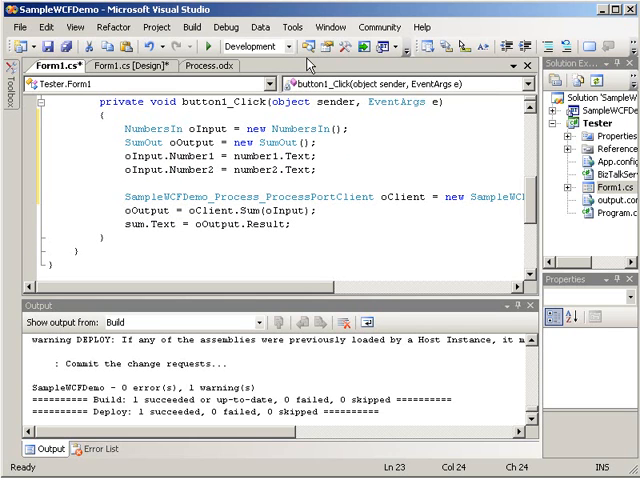
pyautogui.moveTo(408, 198)
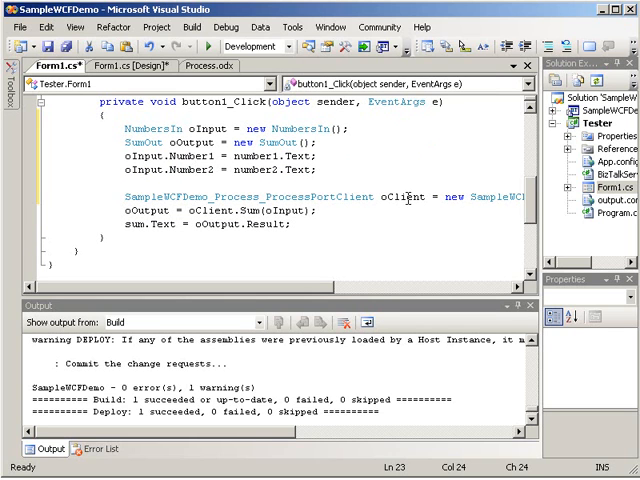
pyautogui.doubleClick(403, 196)
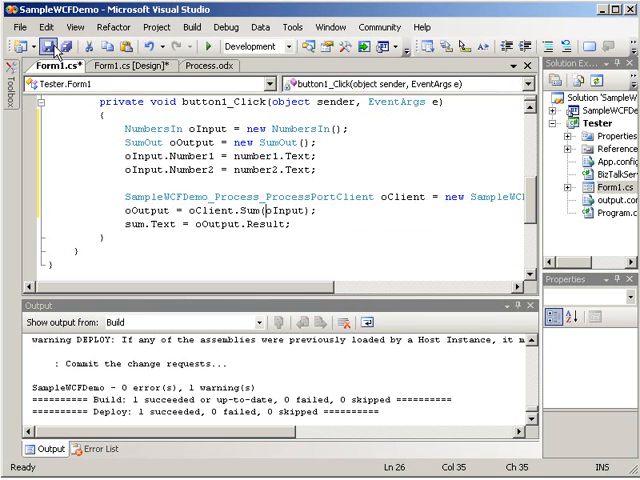
pyautogui.press('ctrl+s')
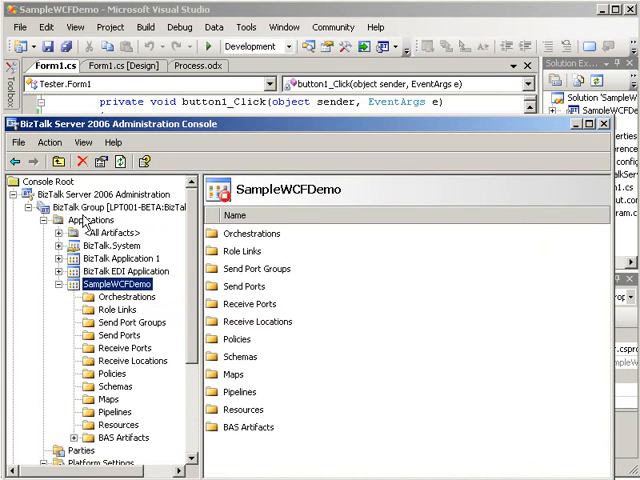
# - Expand SampleWCFDemo under Applications and select its WCF receive location
pyautogui.click(90, 218)
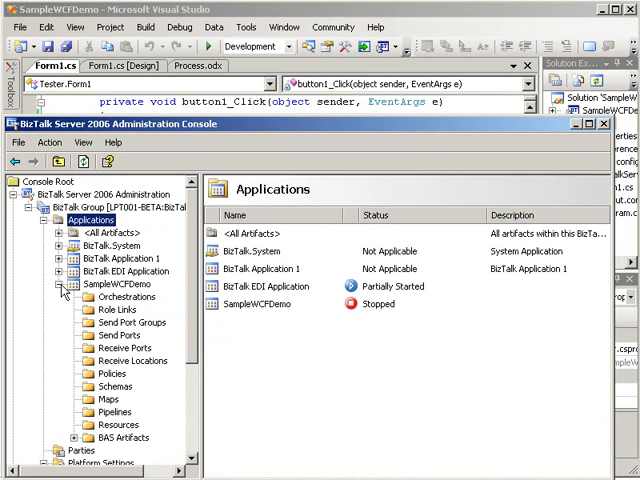
pyautogui.click(66, 290)
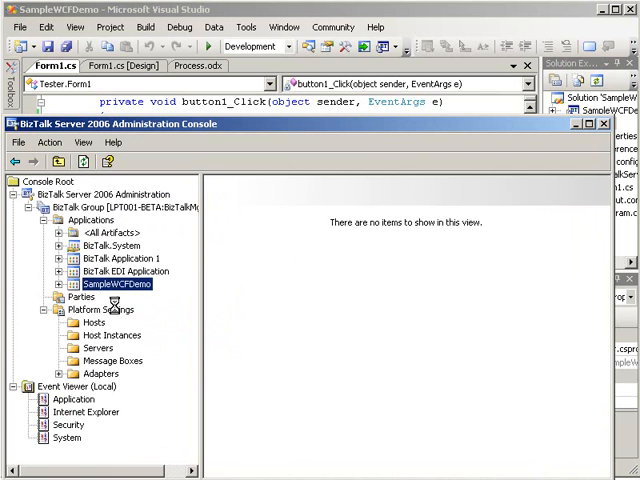
pyautogui.click(57, 284)
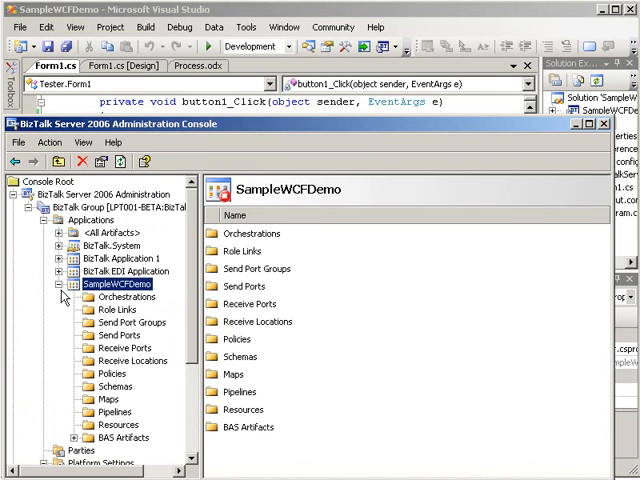
pyautogui.moveTo(130, 359)
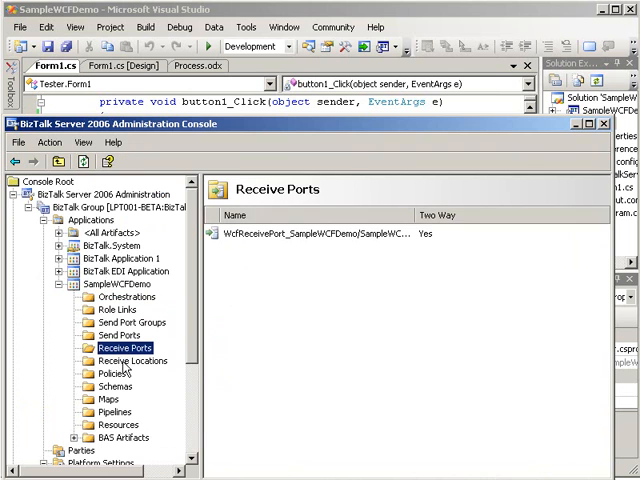
pyautogui.click(131, 360)
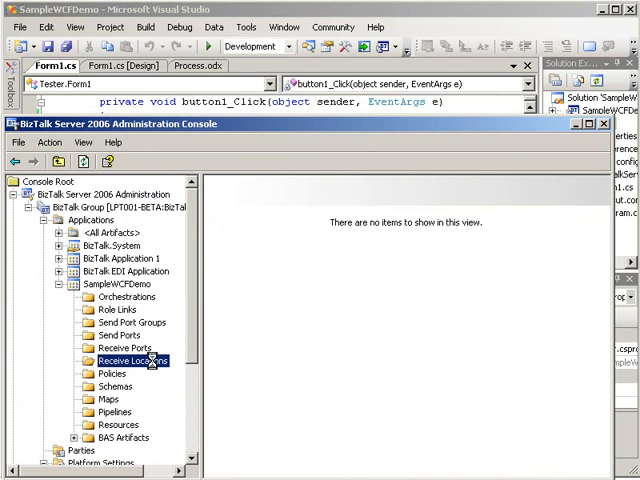
pyautogui.click(135, 360)
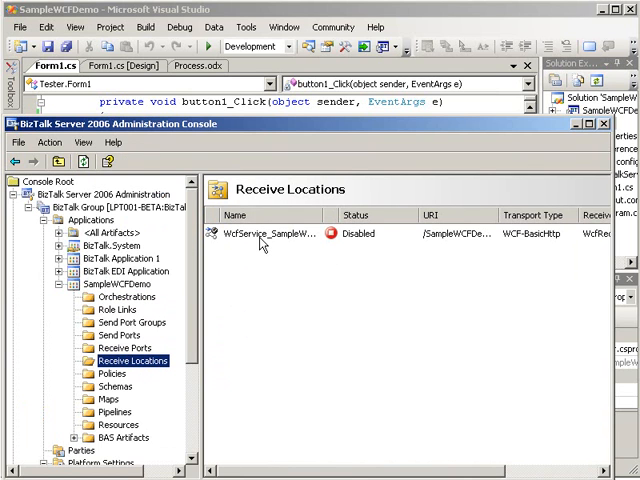
# - Open the WcfService receive location's properties showing its WCF-BasicHttp transport and URI
pyautogui.doubleClick(267, 233)
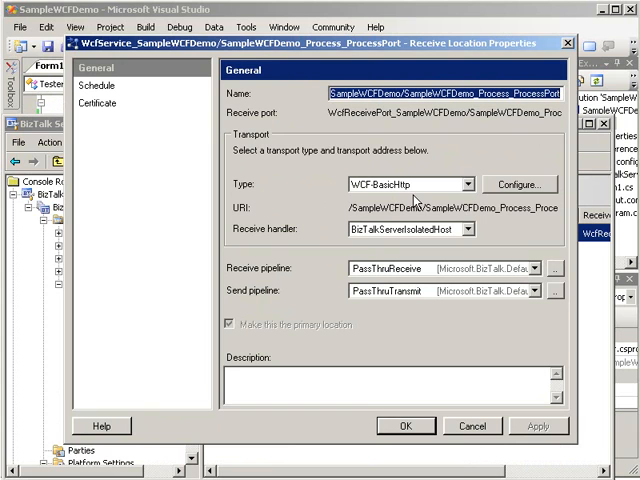
pyautogui.moveTo(358, 243)
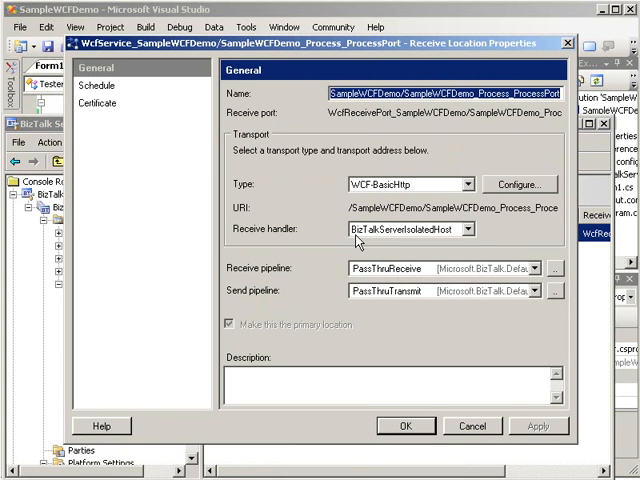
pyautogui.moveTo(474, 240)
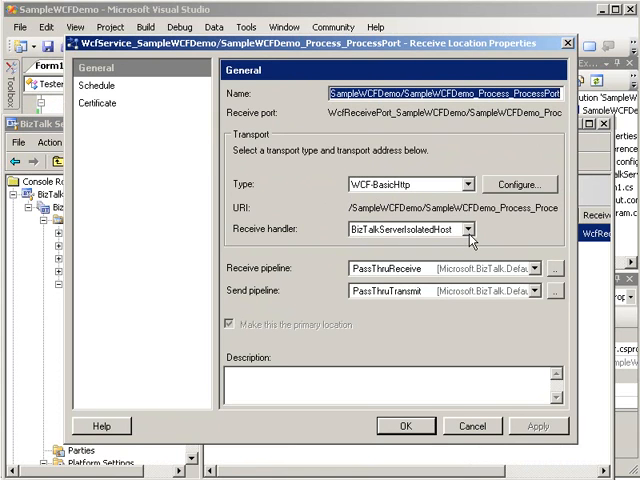
pyautogui.moveTo(402, 335)
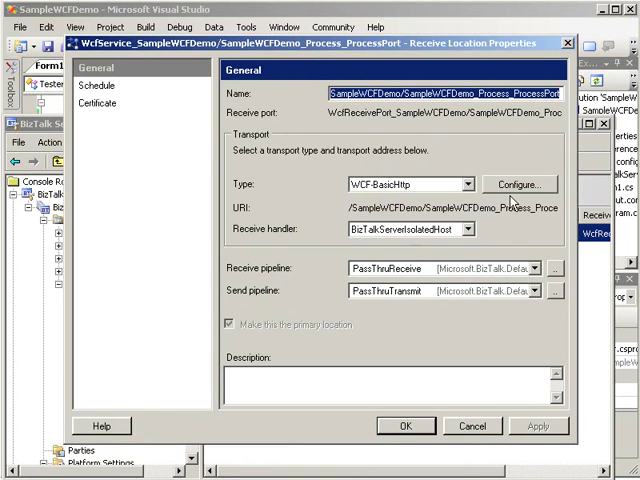
# - Open the WCF-BasicHttp transport configuration and view its Security settings, mode None
pyautogui.click(519, 184)
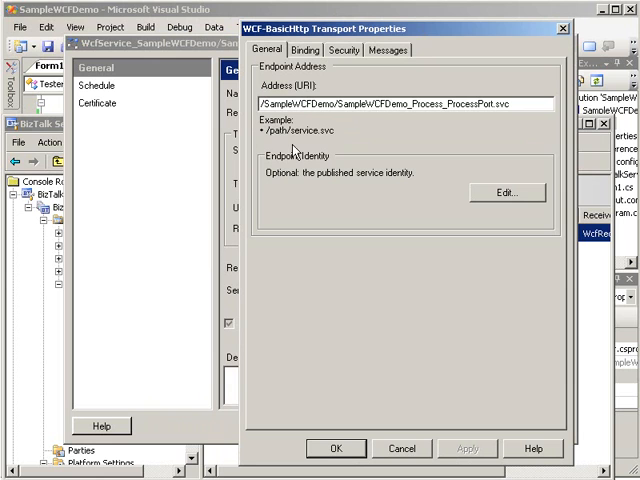
pyautogui.moveTo(308, 140)
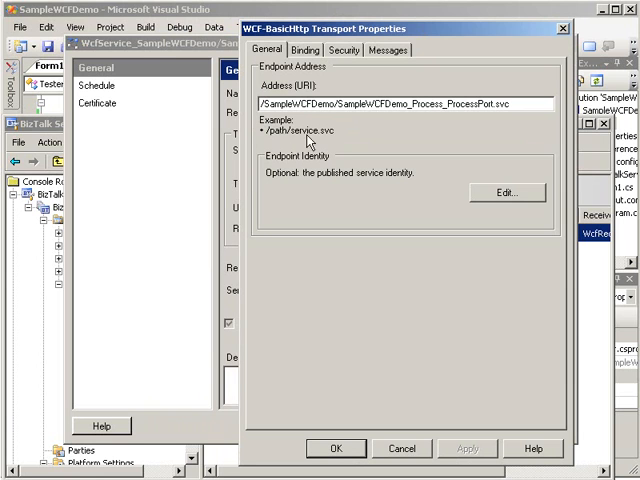
pyautogui.click(306, 49)
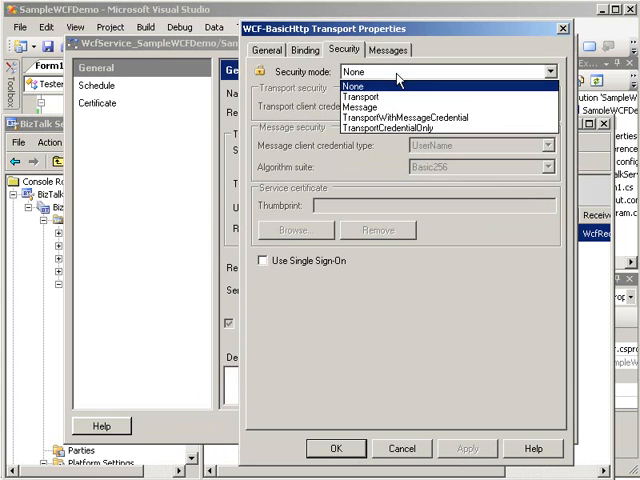
pyautogui.moveTo(415, 96)
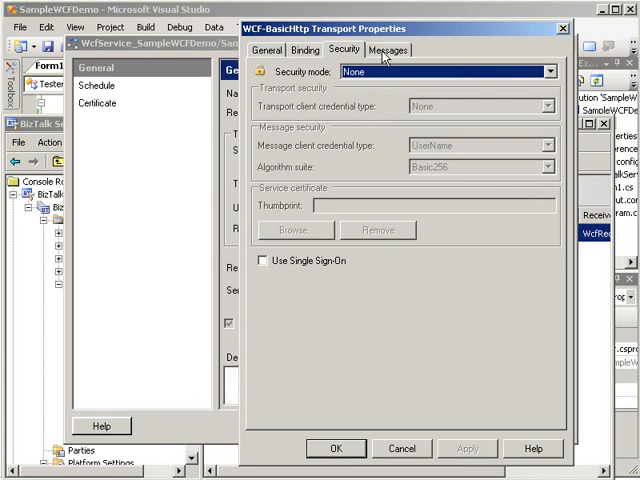
# - On the Messages tab, try the Envelope inbound body, then revert to soap:Body contents
pyautogui.click(389, 48)
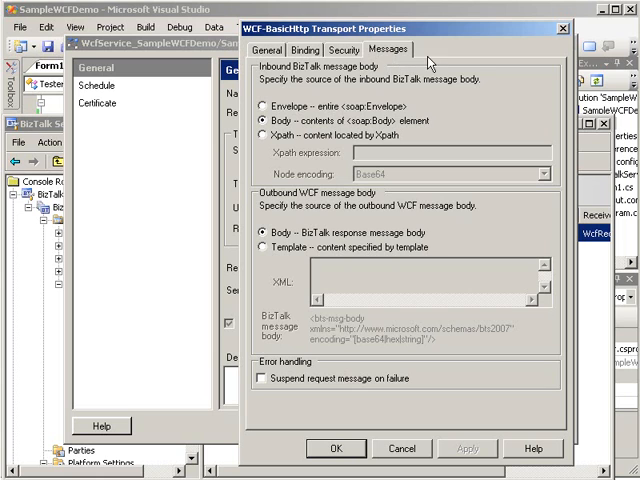
pyautogui.moveTo(445, 58)
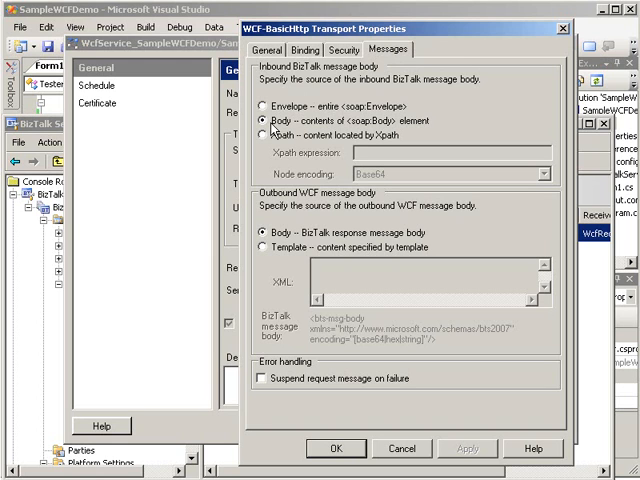
pyautogui.moveTo(440, 131)
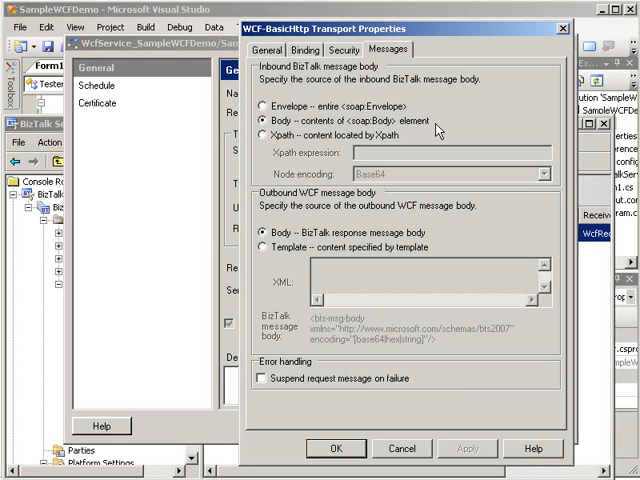
pyautogui.moveTo(331, 105)
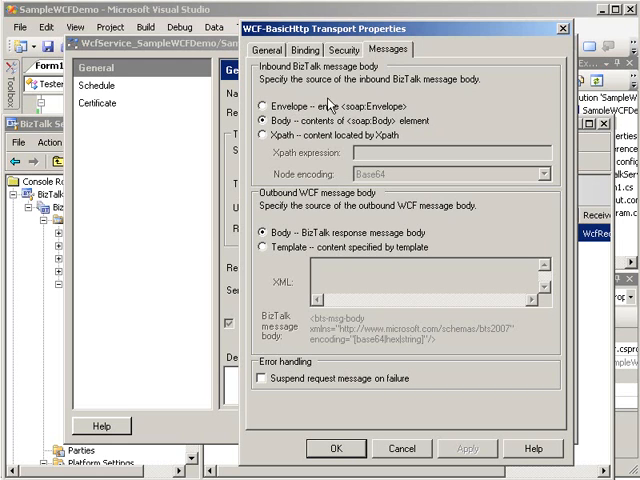
pyautogui.click(268, 104)
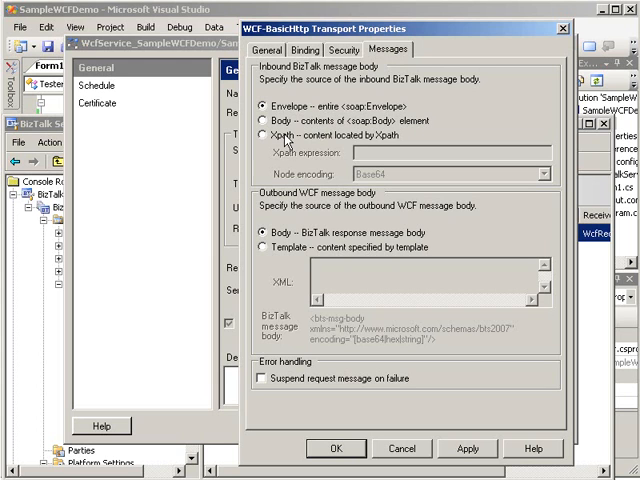
pyautogui.click(269, 131)
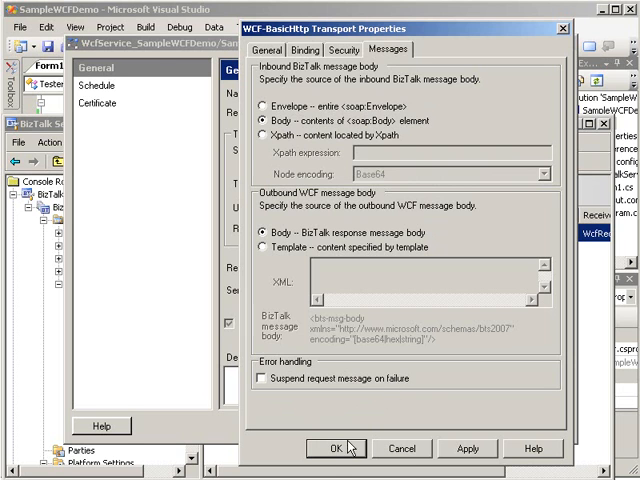
# - Confirm the transport settings and open the transport Type list of WCF adapters
pyautogui.click(338, 448)
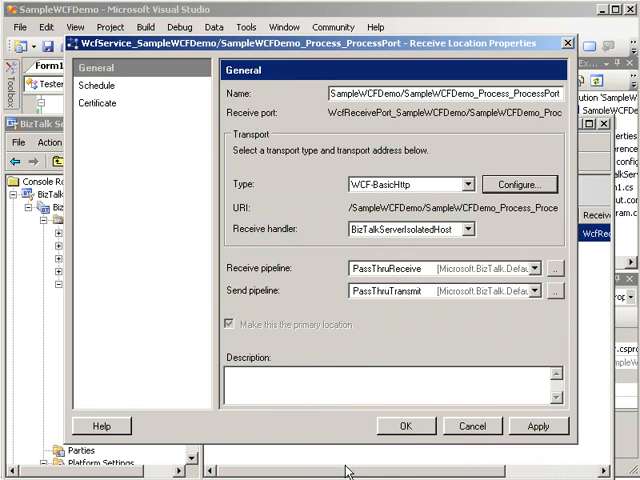
pyautogui.moveTo(474, 205)
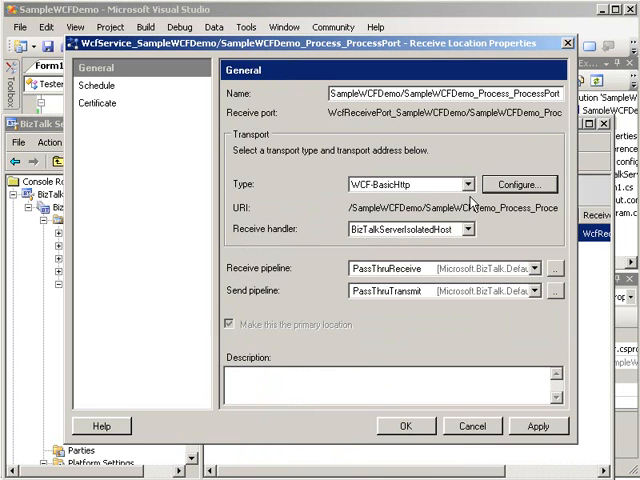
pyautogui.click(465, 184)
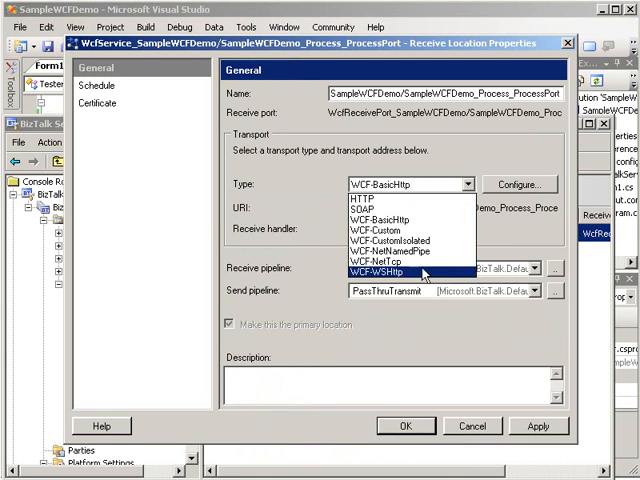
pyautogui.moveTo(410, 252)
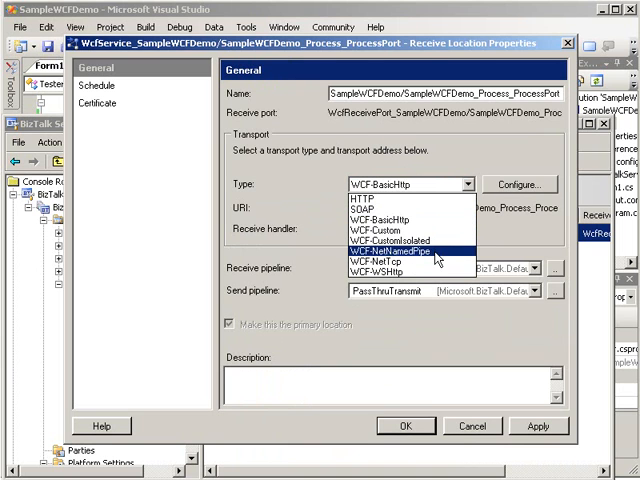
pyautogui.moveTo(395, 243)
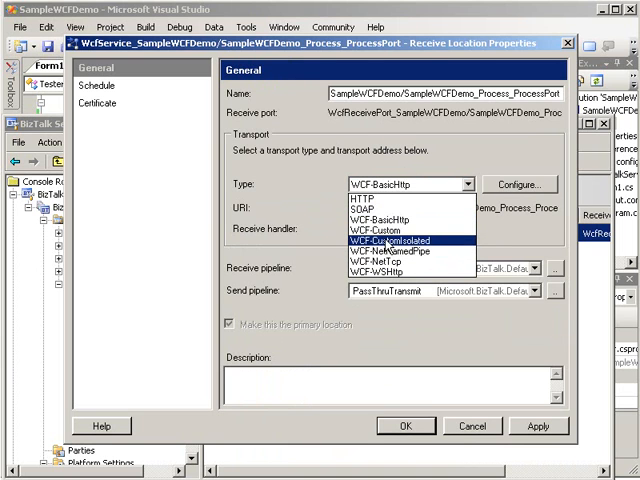
pyautogui.moveTo(390, 229)
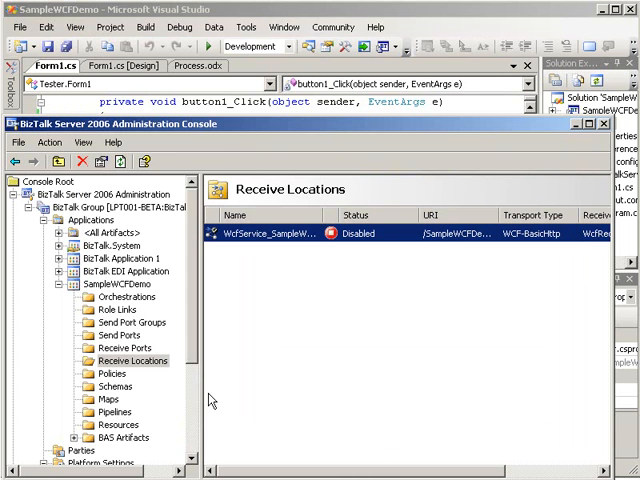
# - Open the SampleWCFDemo.Process orchestration's properties on the Bindings page
pyautogui.click(124, 296)
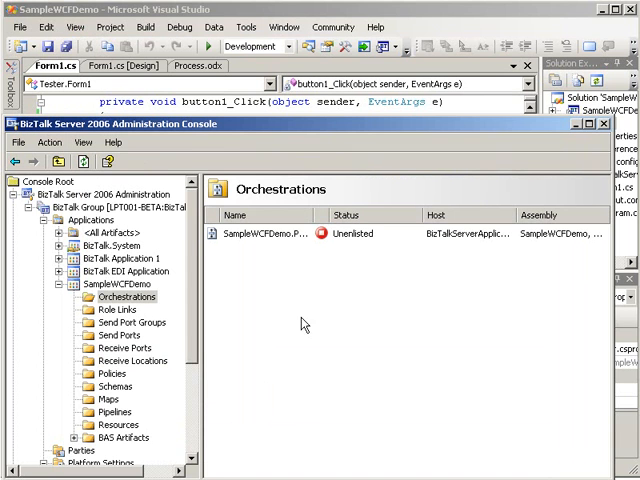
pyautogui.rightClick(260, 233)
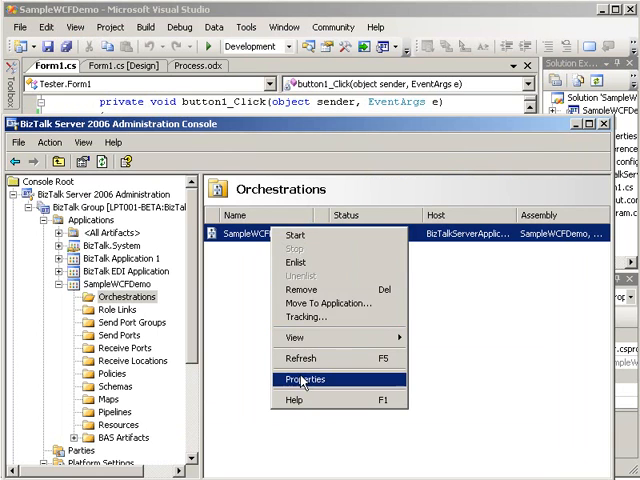
pyautogui.click(305, 379)
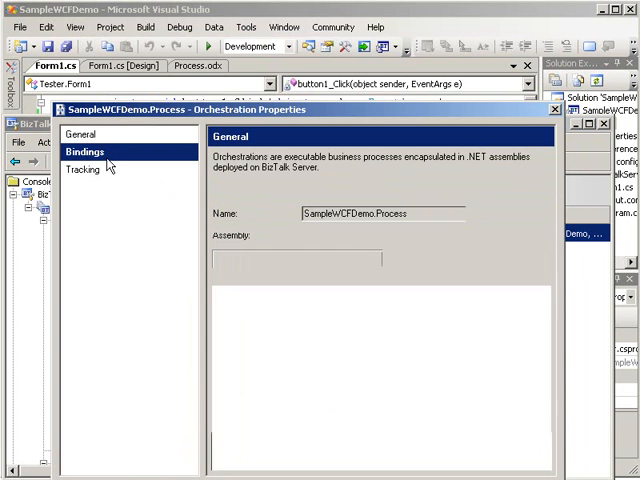
pyautogui.click(85, 151)
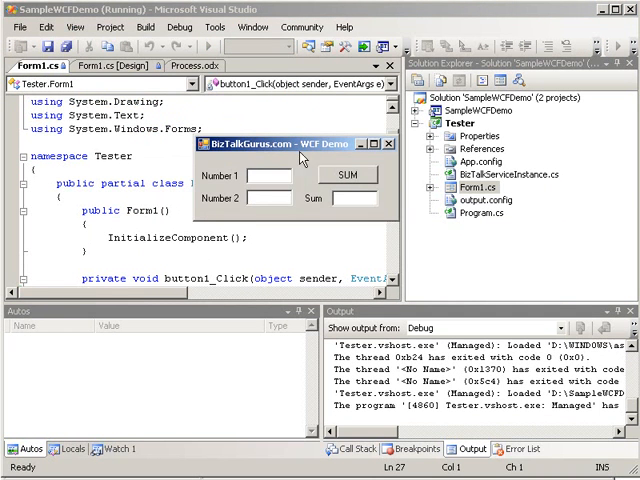
# - Enter 5 as a number in the WCF Demo tester form and sum 5 and 15 to get 20
pyautogui.write('5')
pyautogui.write('15')
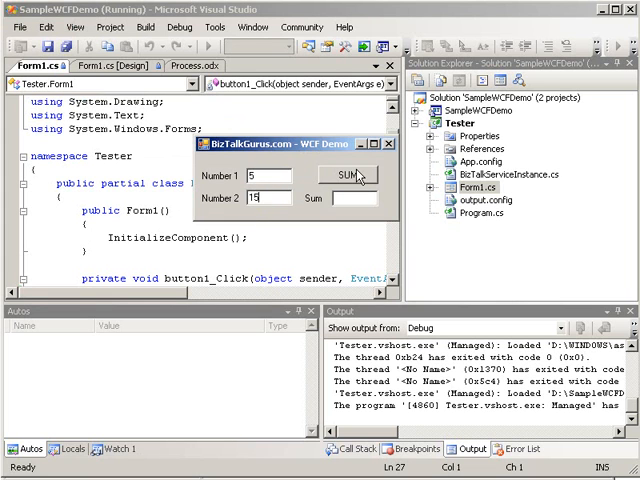
pyautogui.click(345, 174)
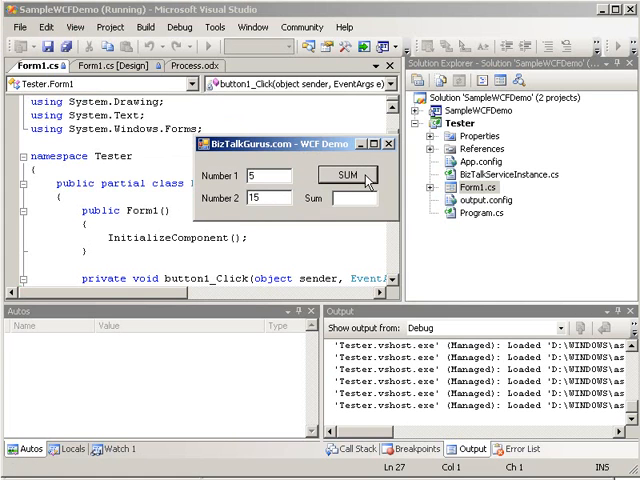
pyautogui.click(347, 174)
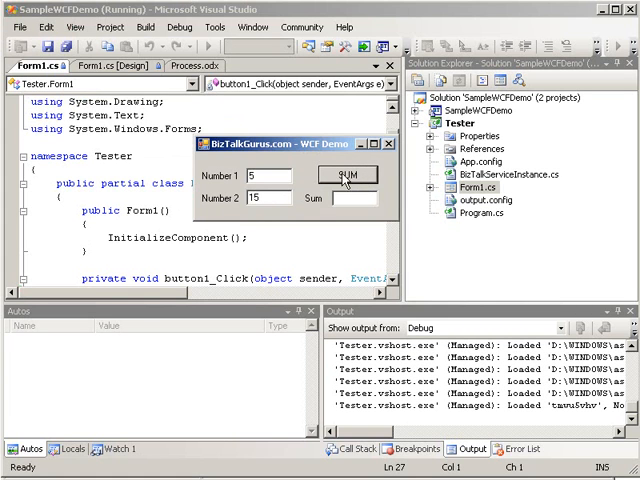
pyautogui.moveTo(303, 143)
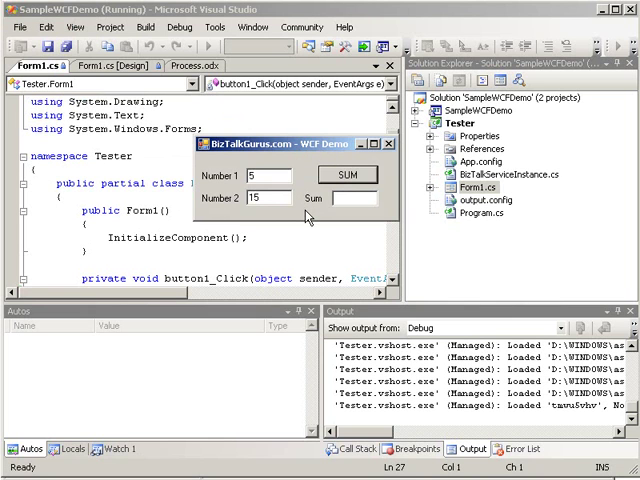
pyautogui.moveTo(305, 218)
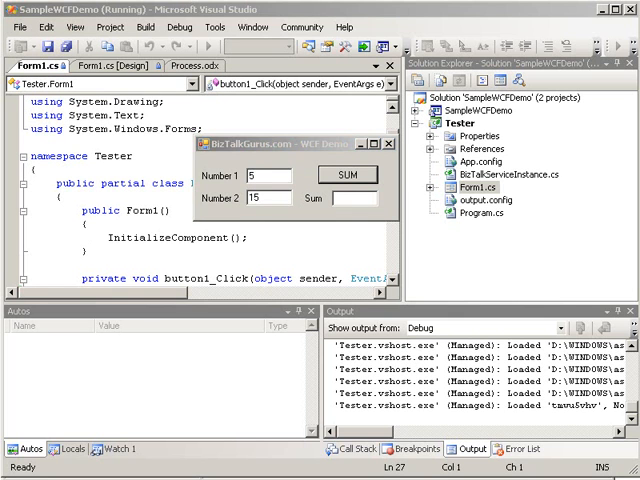
pyautogui.click(348, 175)
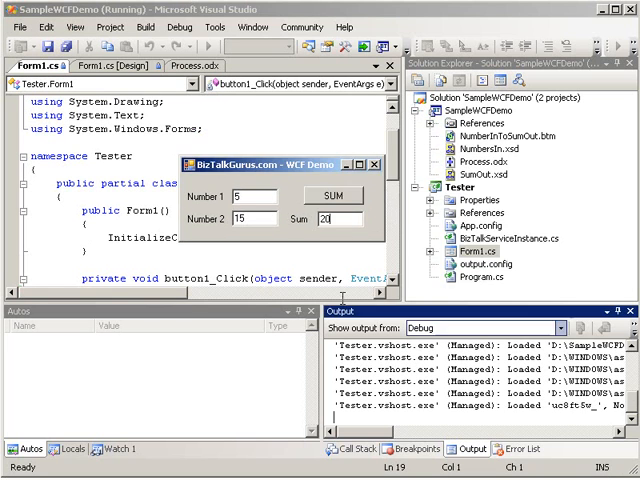
# - Replace the numbers with 3 and 4, get a sum of 7, and nudge the tester window aside
pyautogui.click(350, 195)
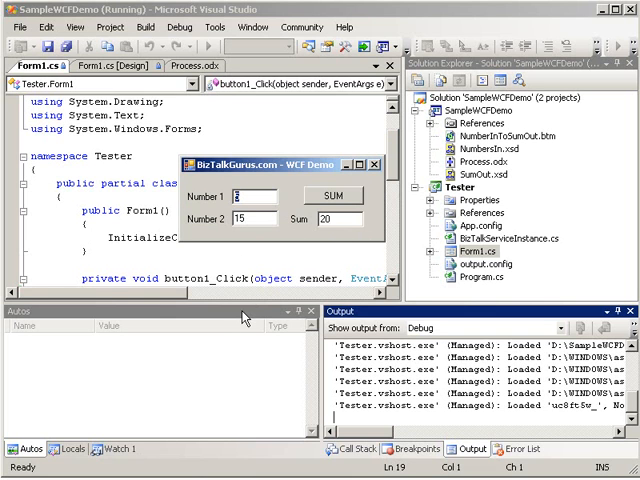
pyautogui.tripleClick(265, 216)
pyautogui.write('4')
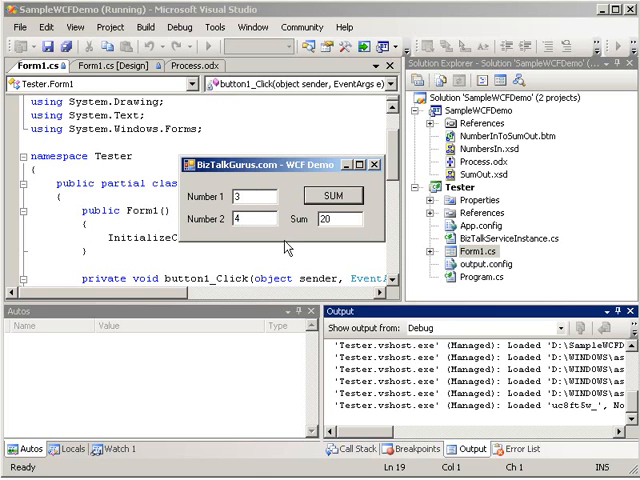
pyautogui.click(322, 195)
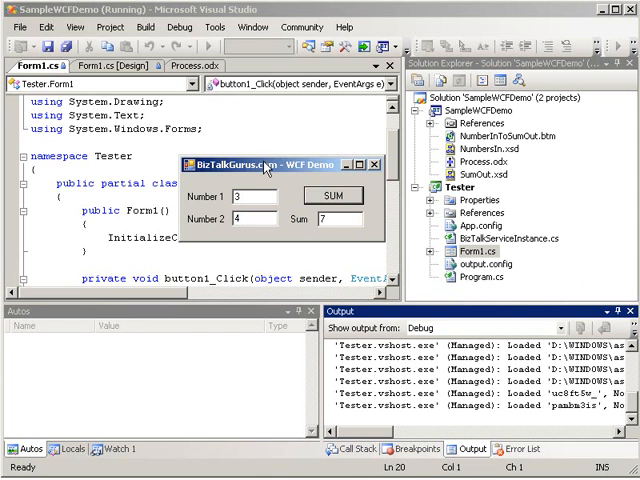
pyautogui.moveTo(272, 167)
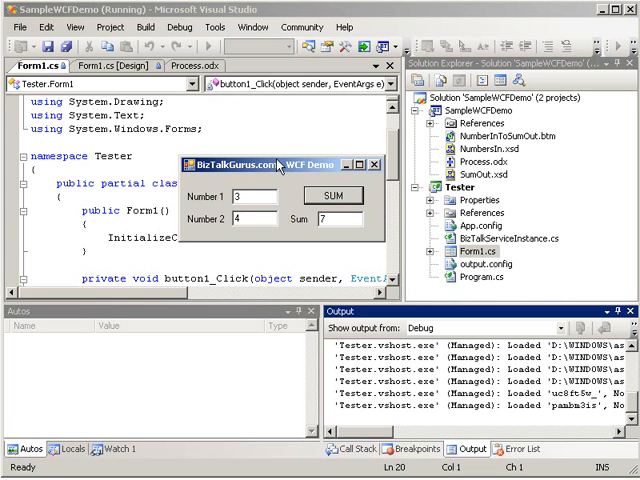
pyautogui.moveTo(280, 165); pyautogui.dragTo(240, 135)
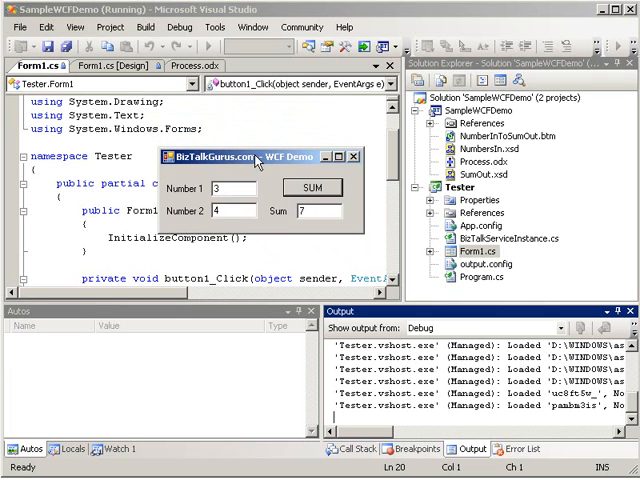
pyautogui.moveTo(240, 167)
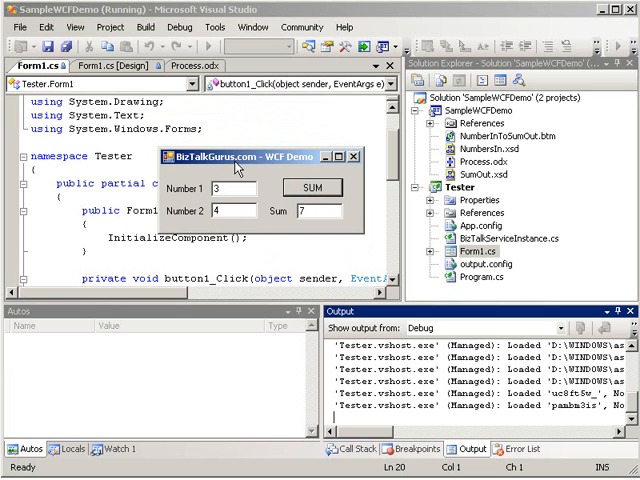